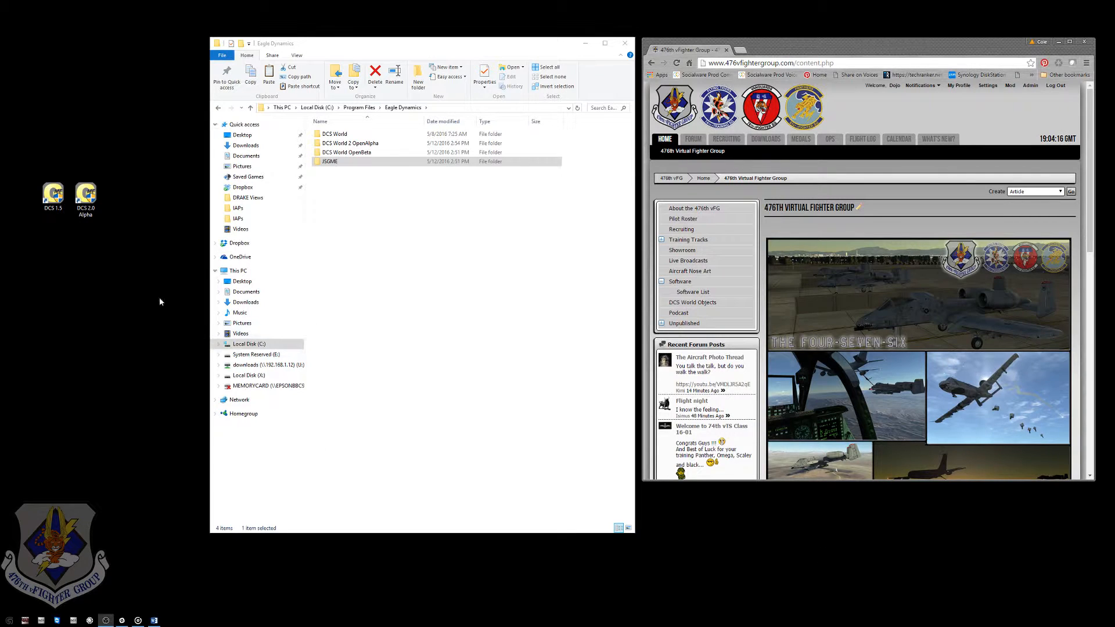
- Deactivate all mods, activate A-10C Payload Presets, IFFCC AAS Training and Hansolo KY-58, then close JSGME
double_click(329, 161)
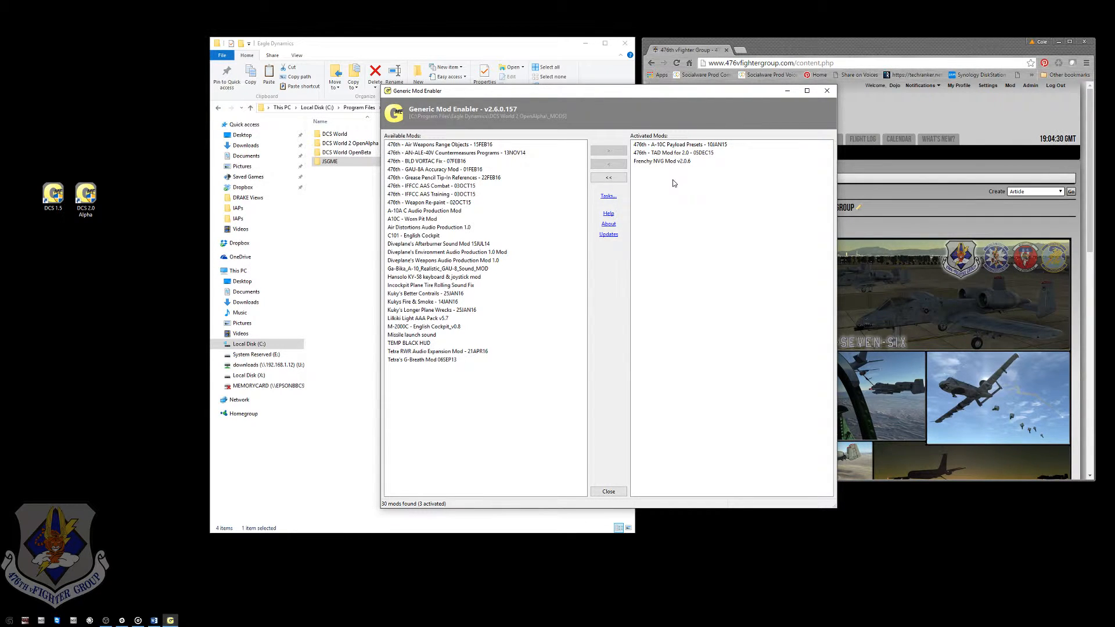
click(608, 177)
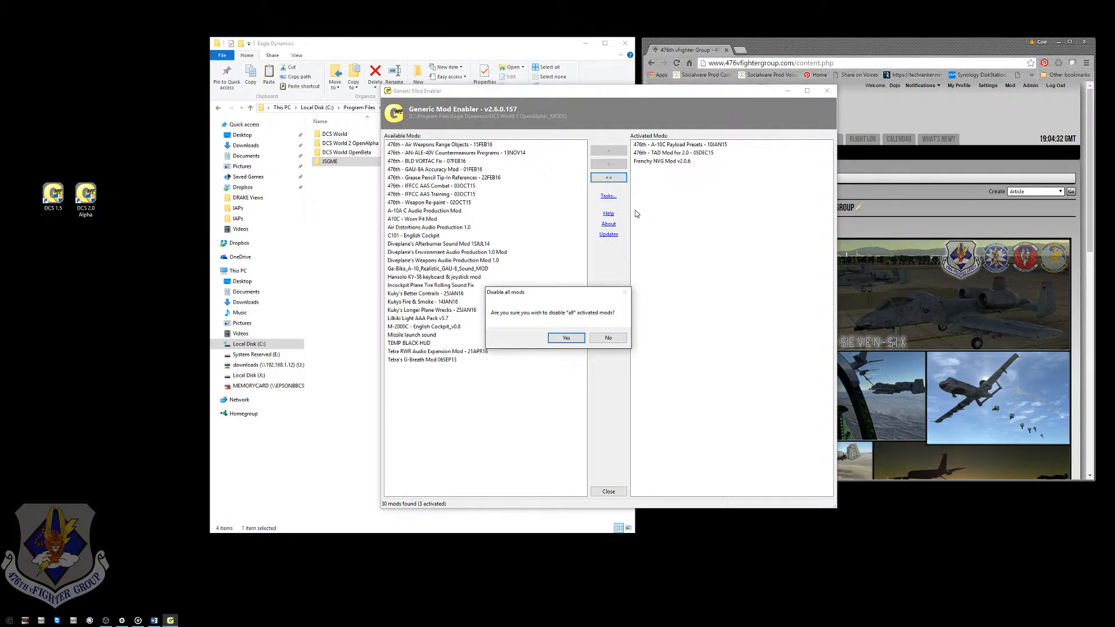
click(565, 337)
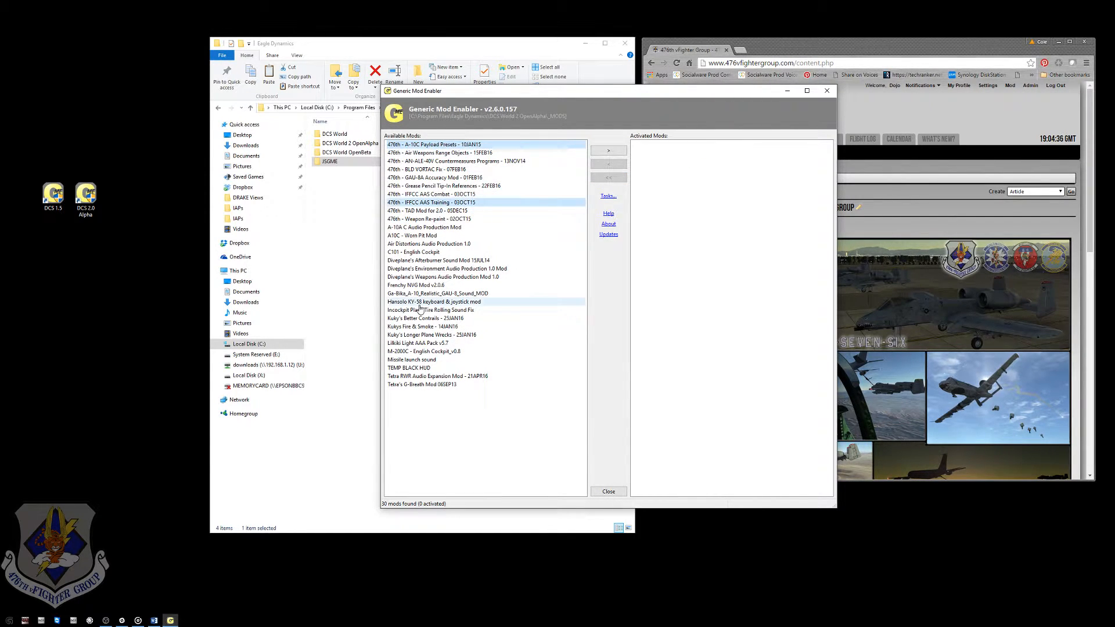
click(608, 150)
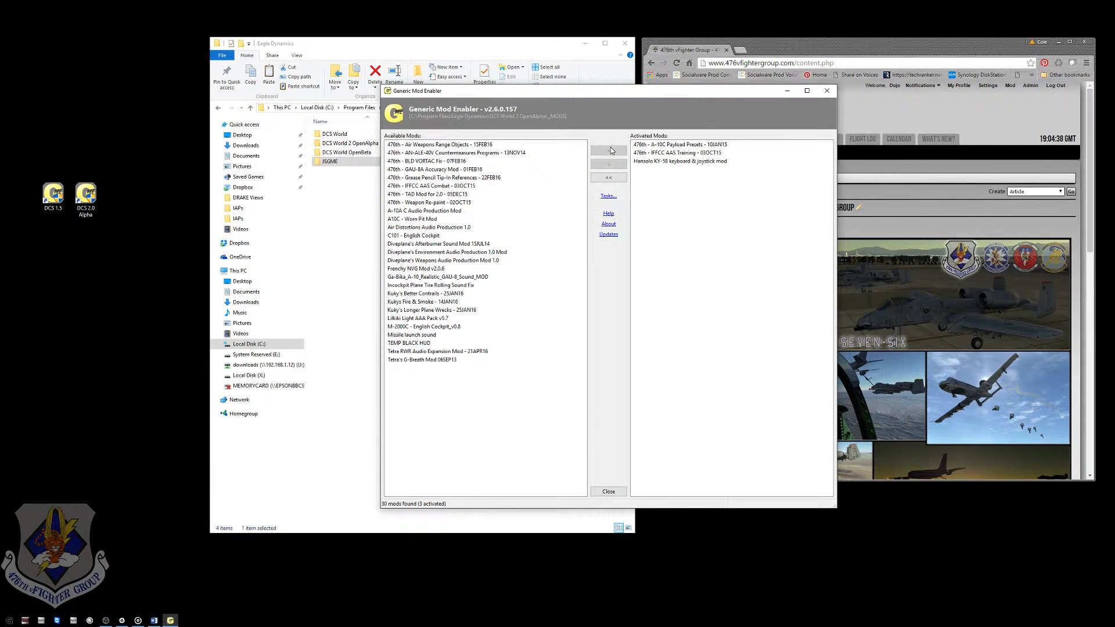
click(455, 152)
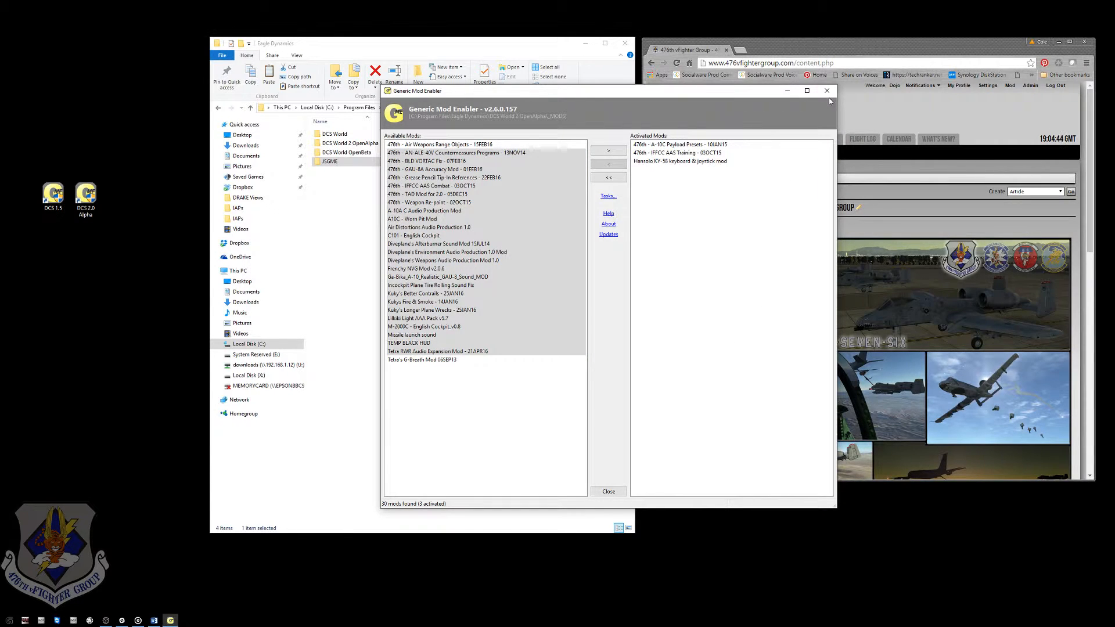
mouse_move(828, 91)
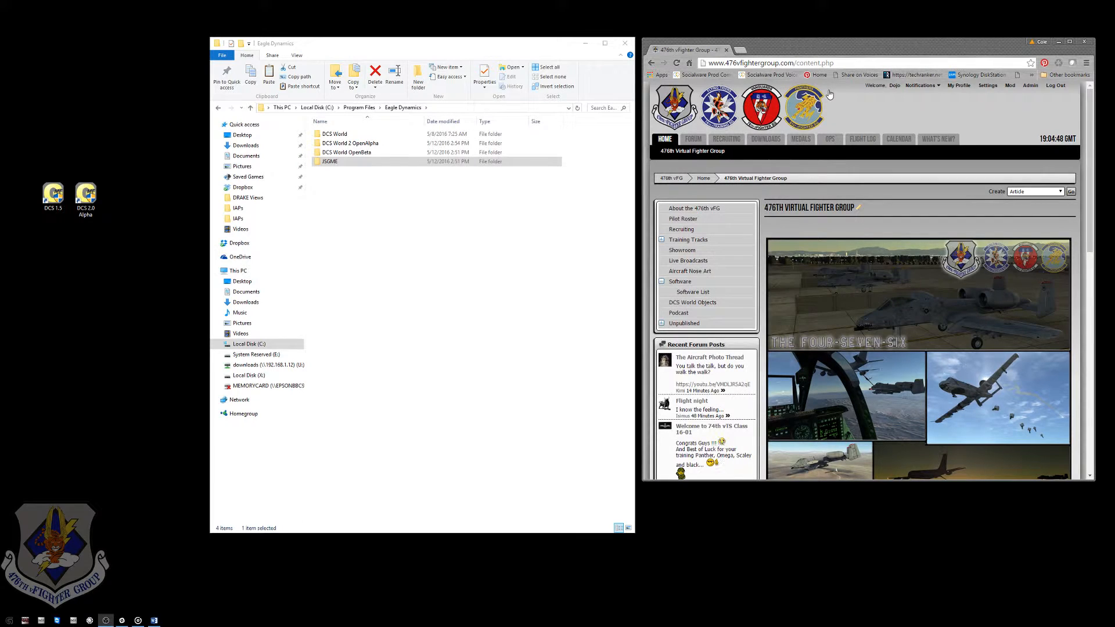
mouse_move(691, 291)
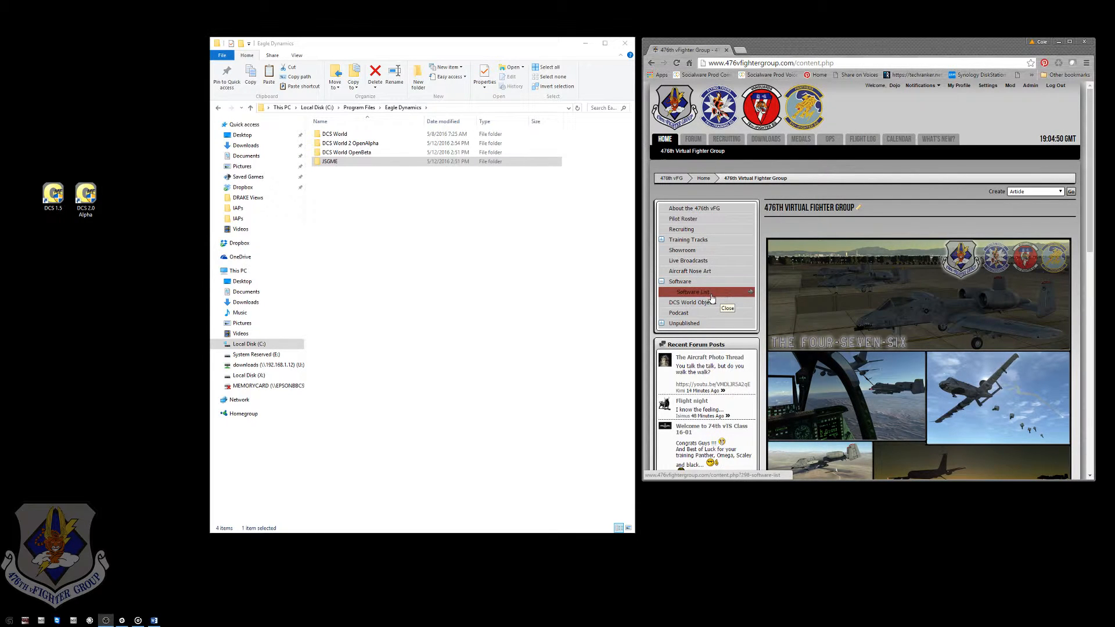
- From the 476th vFG Software List, open JSGME v2.6.0.157 and download it
click(691, 292)
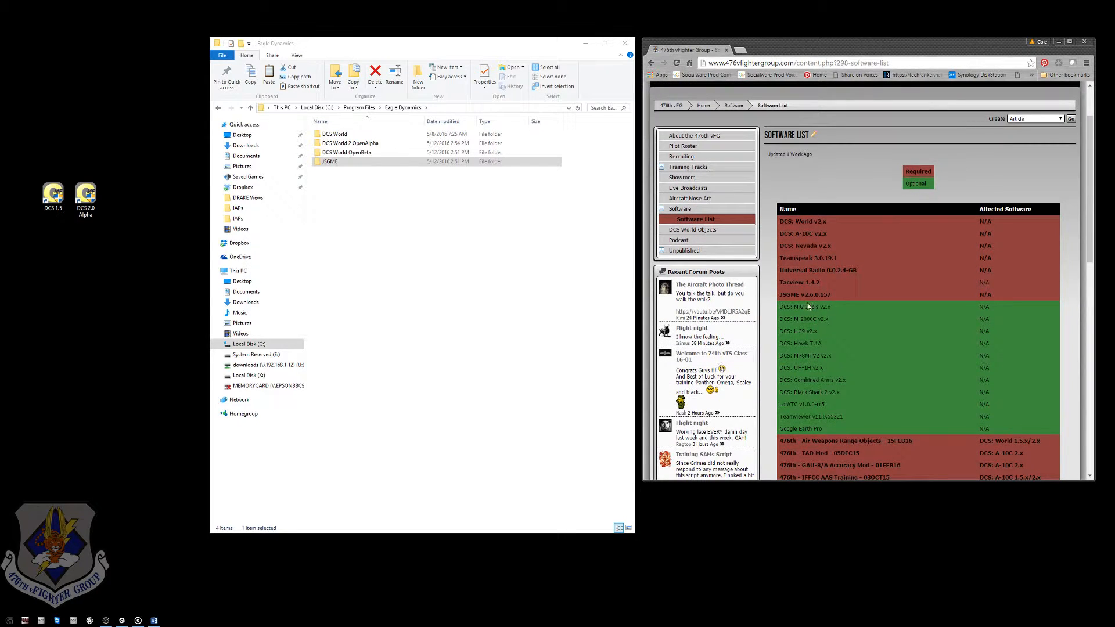
click(806, 294)
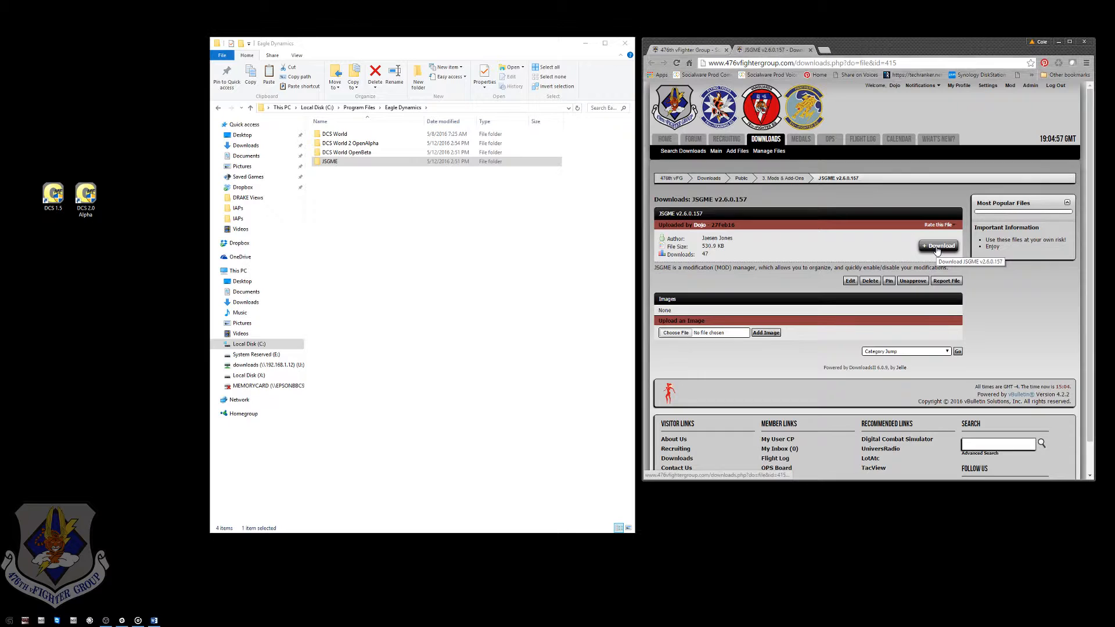
click(938, 246)
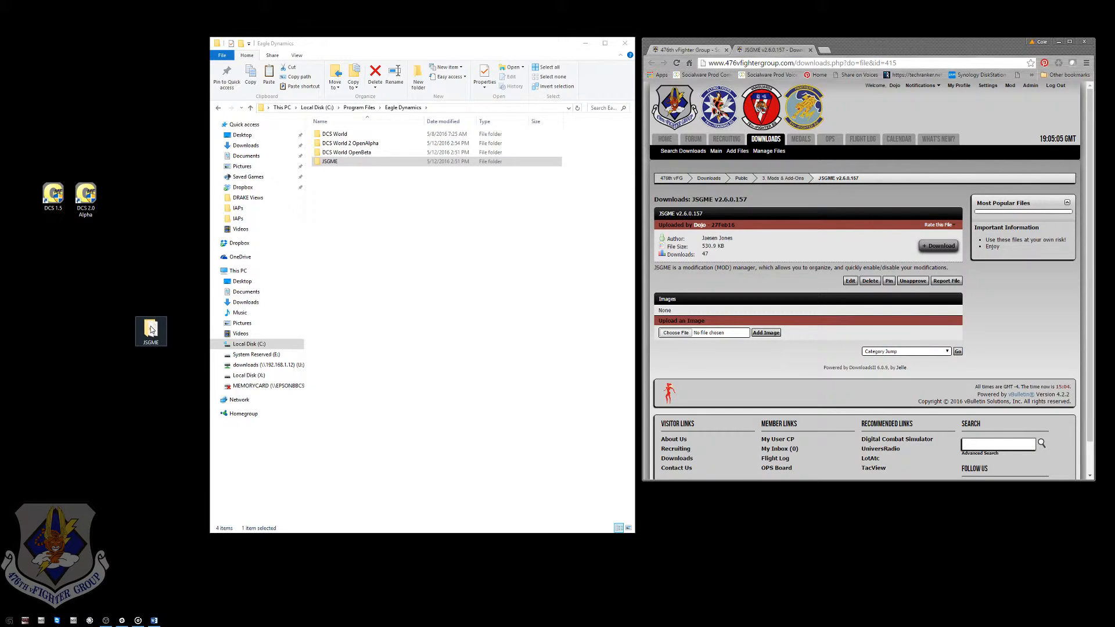
mouse_move(150, 329)
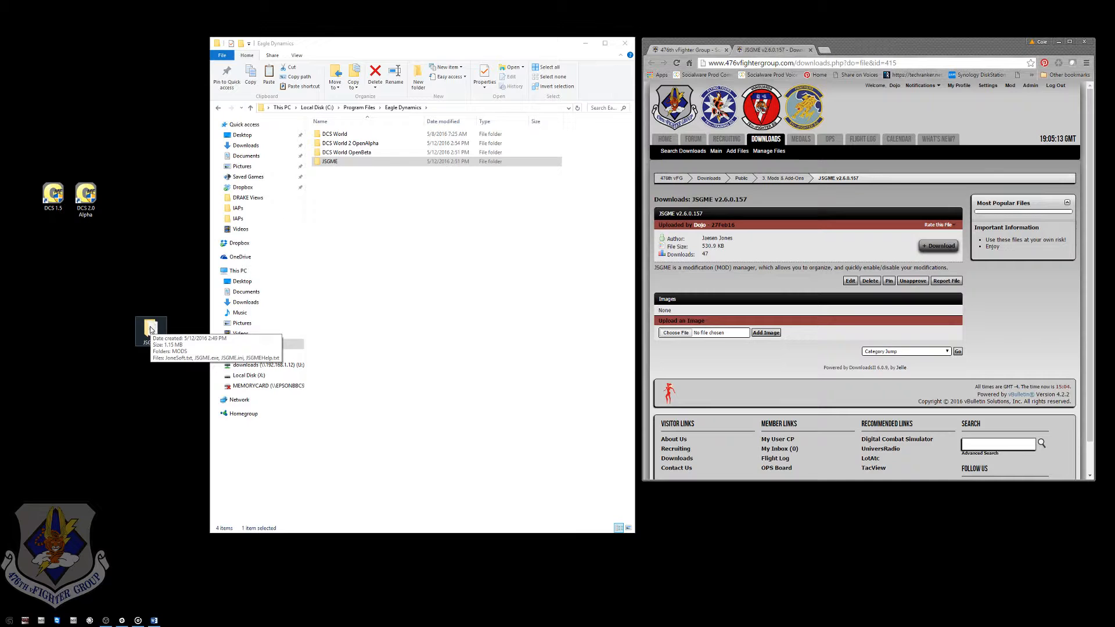
mouse_move(145, 346)
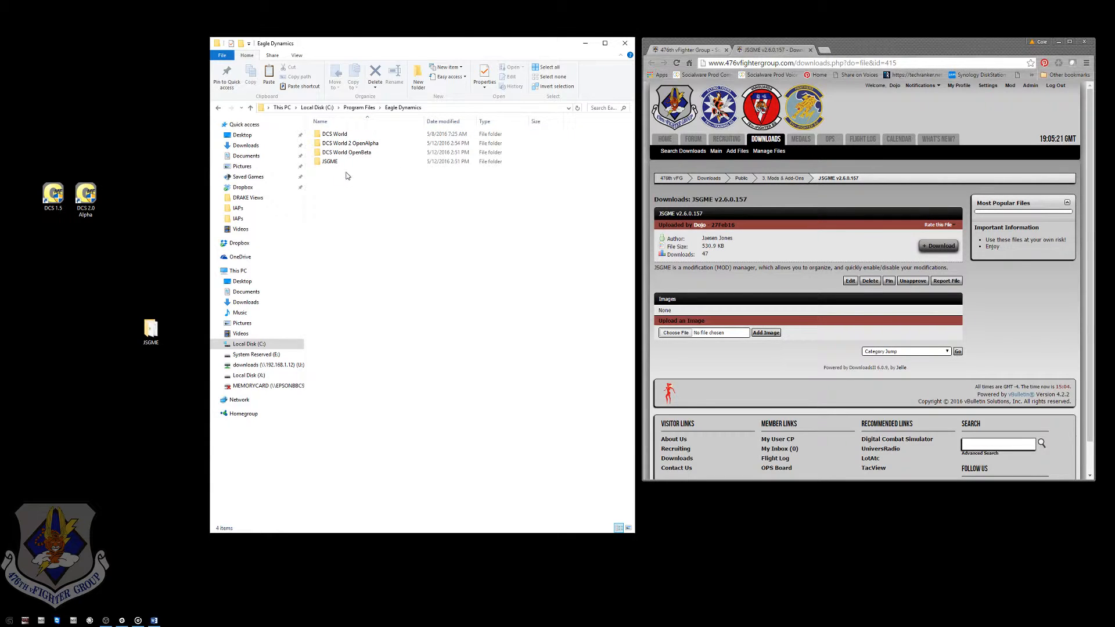
mouse_move(342, 175)
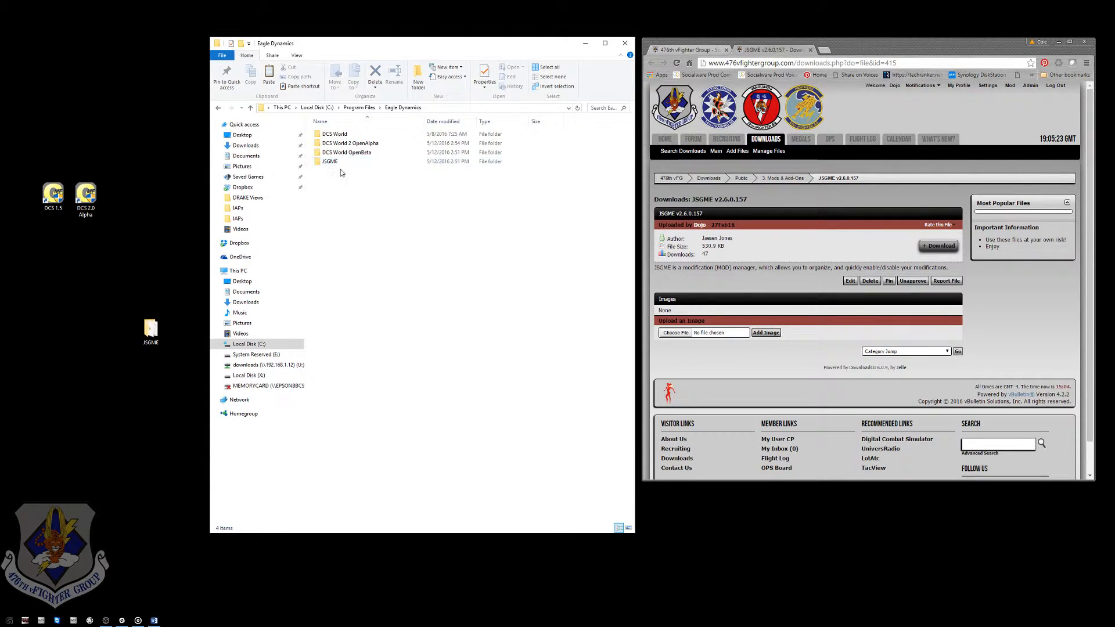
- Save the JSGME zip to the desktop and select the JSGME folder in Eagle Dynamics
click(349, 143)
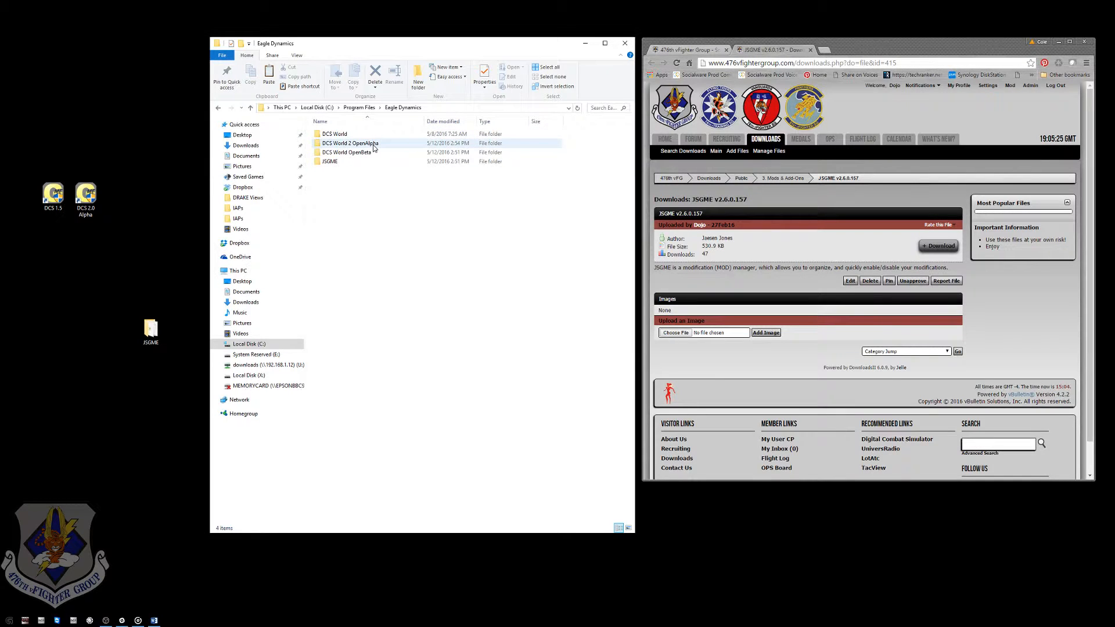
click(334, 134)
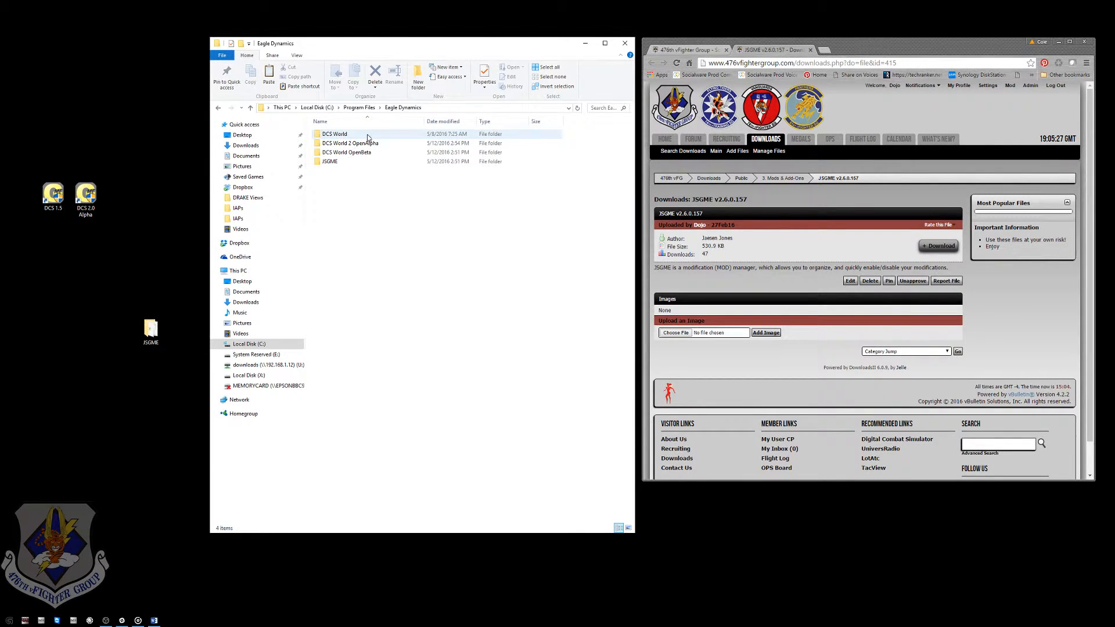
click(350, 143)
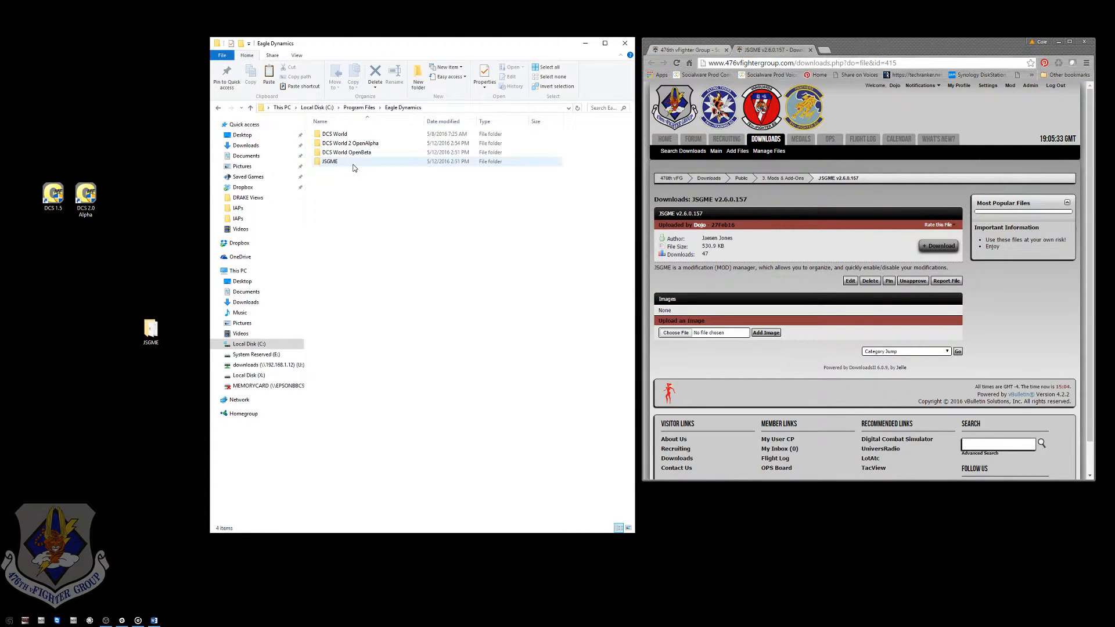
mouse_move(352, 162)
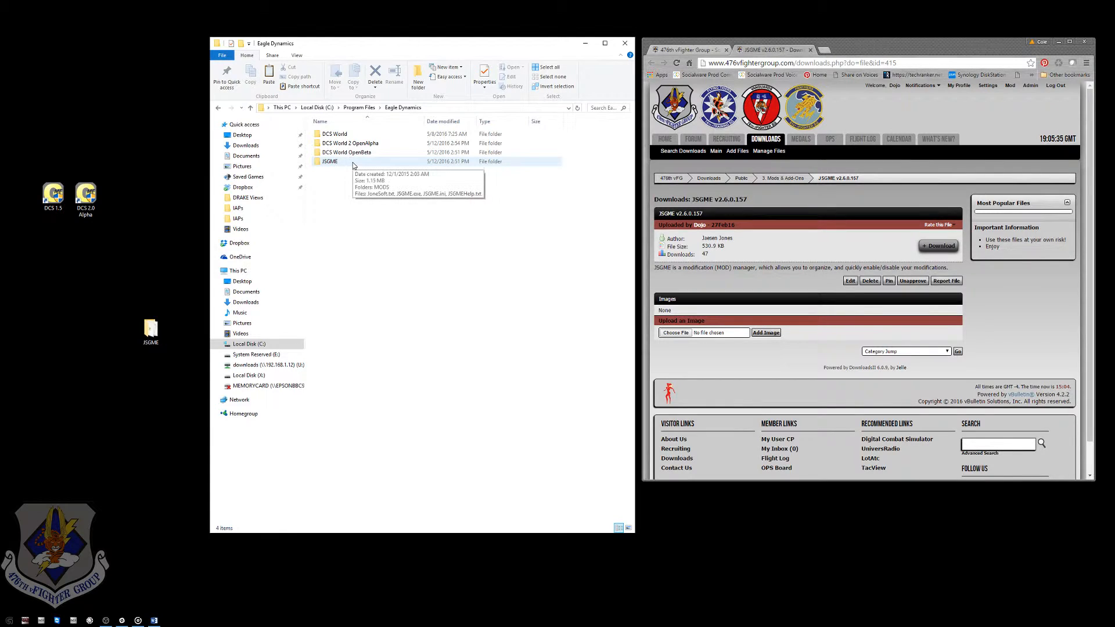
click(329, 161)
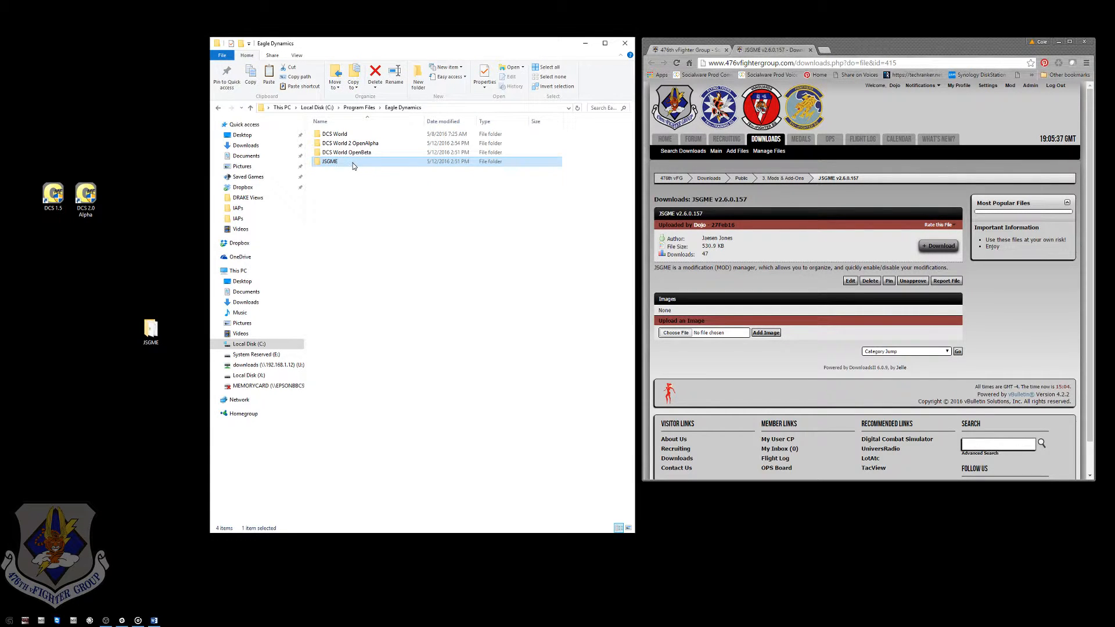
mouse_move(399, 230)
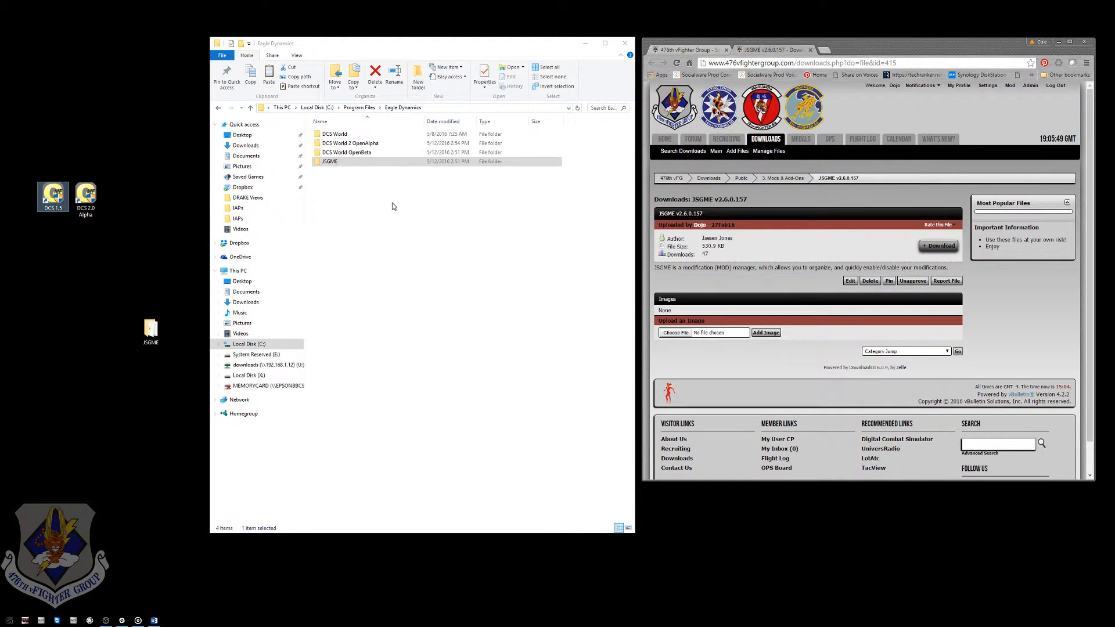
mouse_move(429, 223)
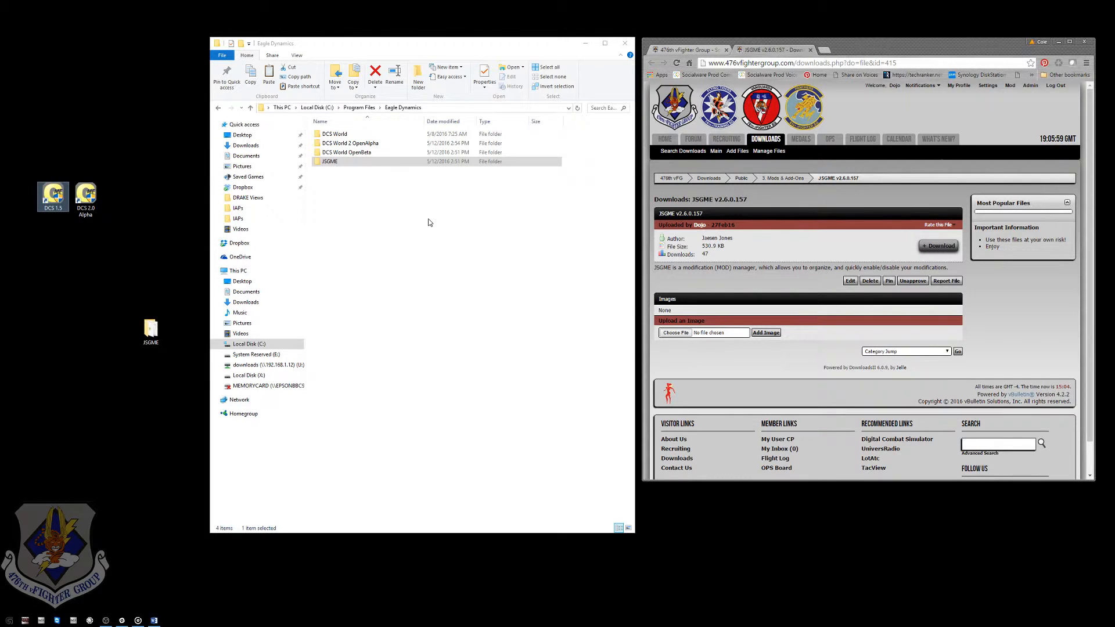
mouse_move(407, 248)
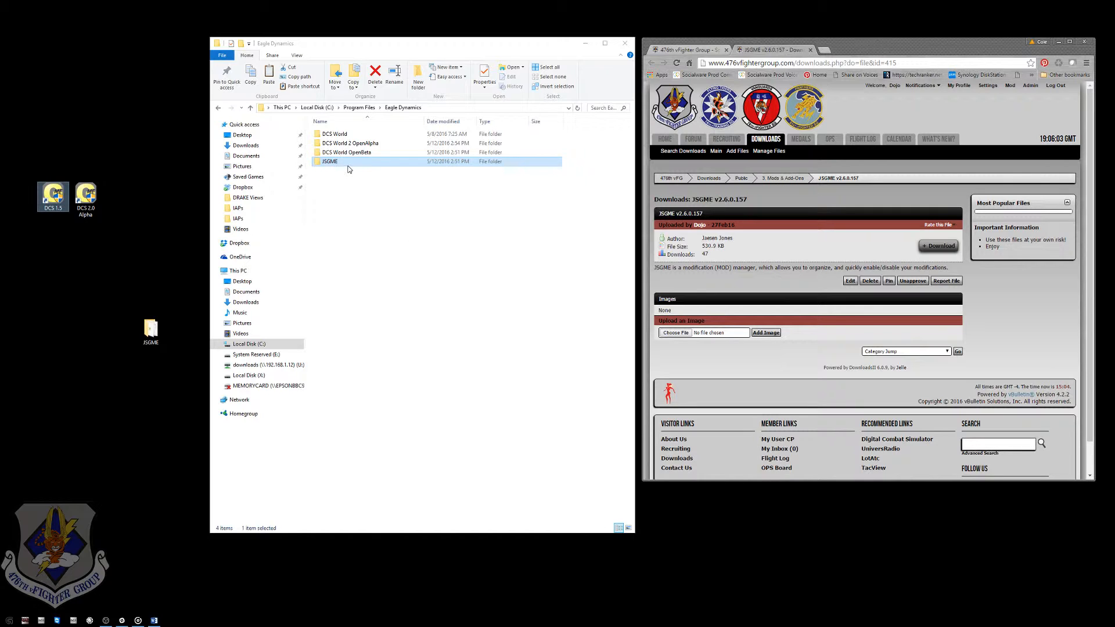
- Create a shortcut to JSGME.exe in the JSGME folder and rename it DCS 1.5 OpenBeta
double_click(330, 161)
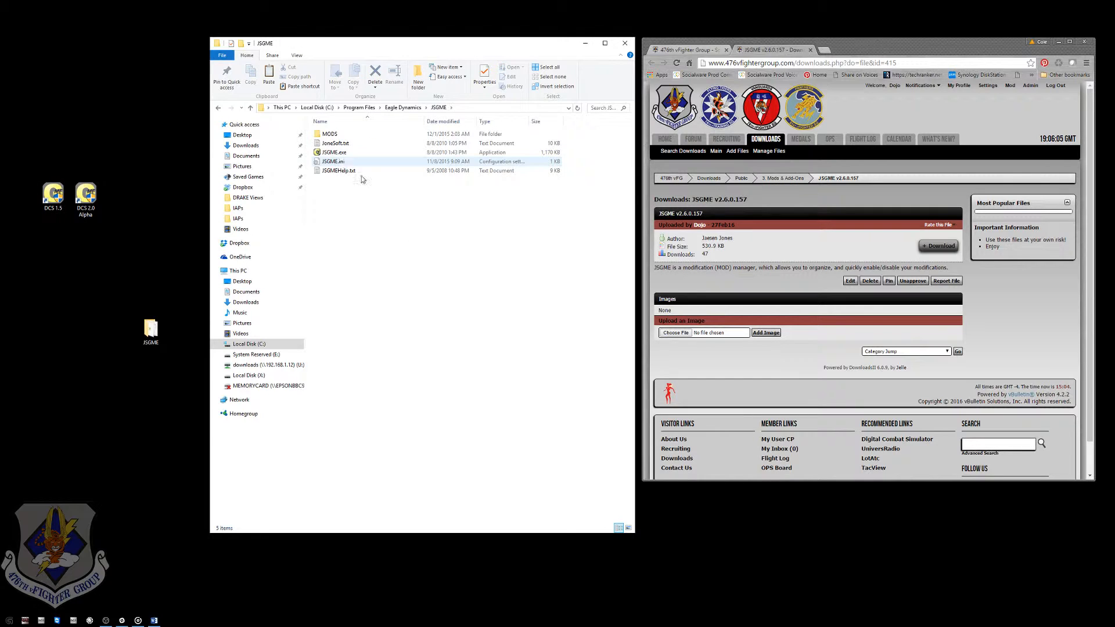
click(355, 191)
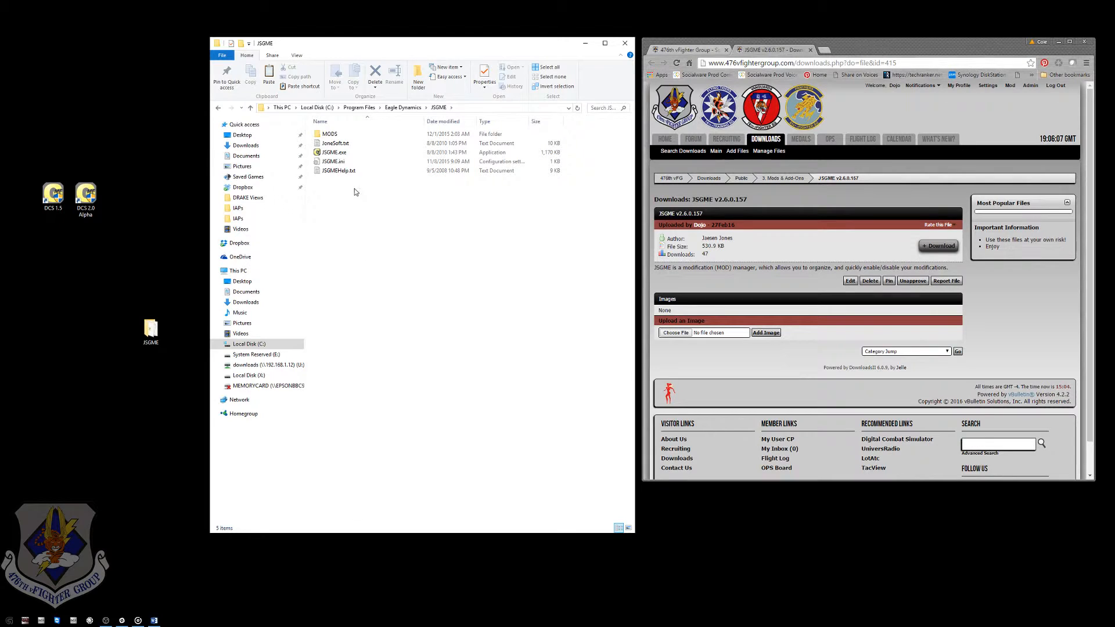
click(335, 152)
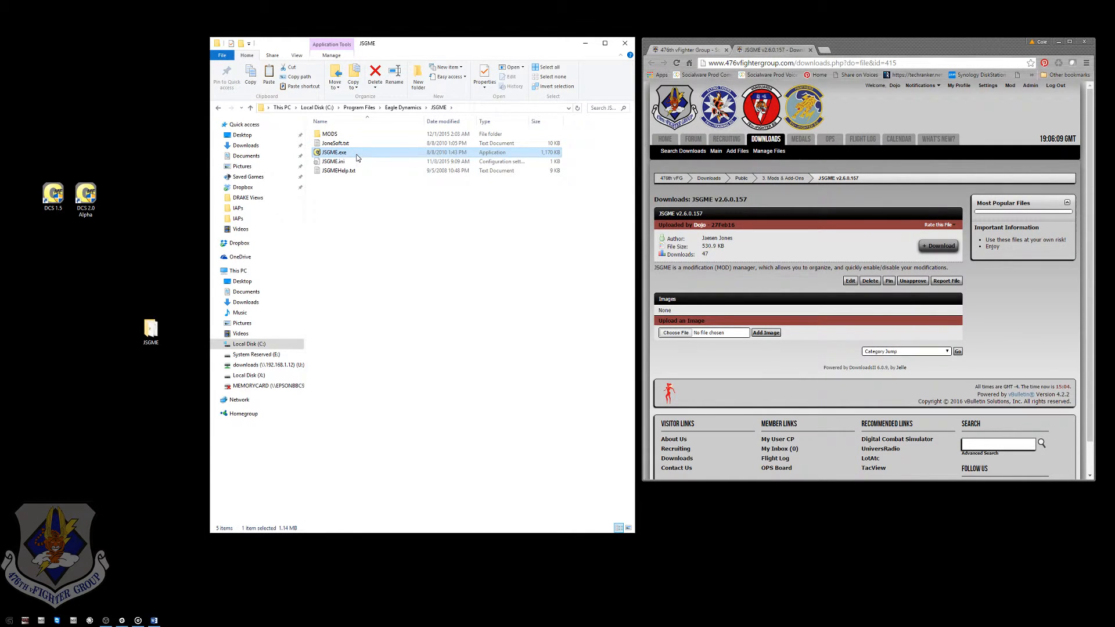
right_click(335, 152)
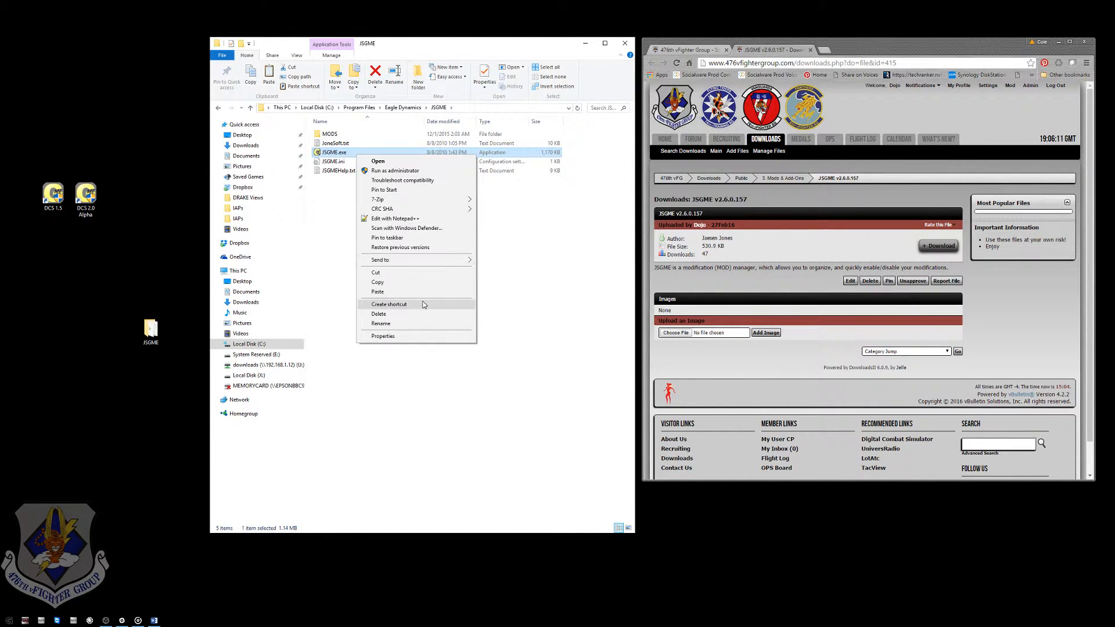
click(389, 305)
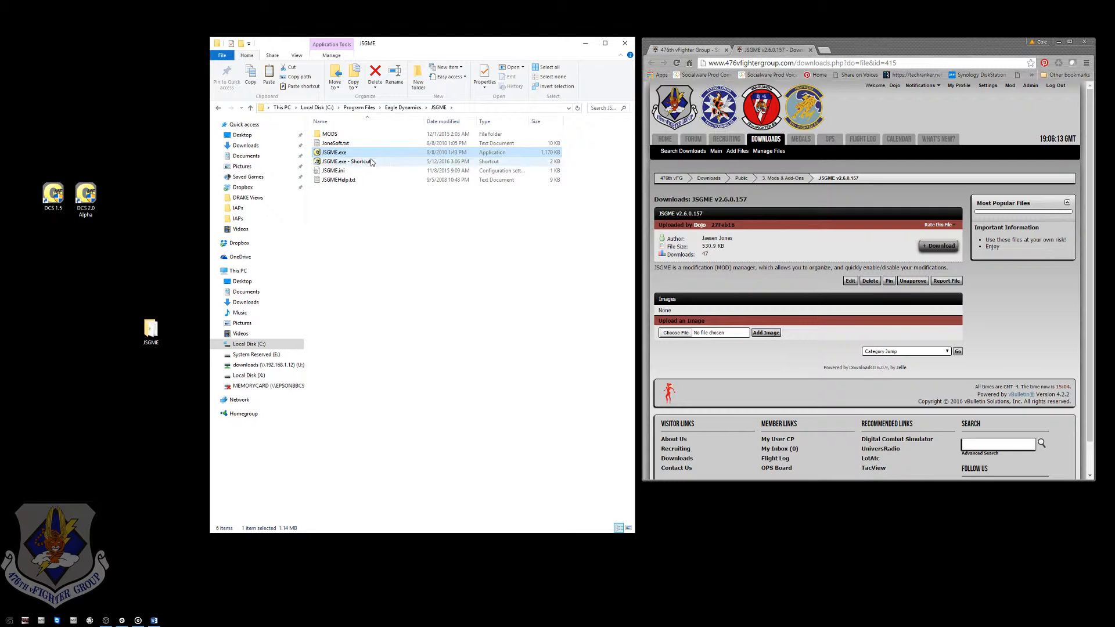
right_click(348, 161)
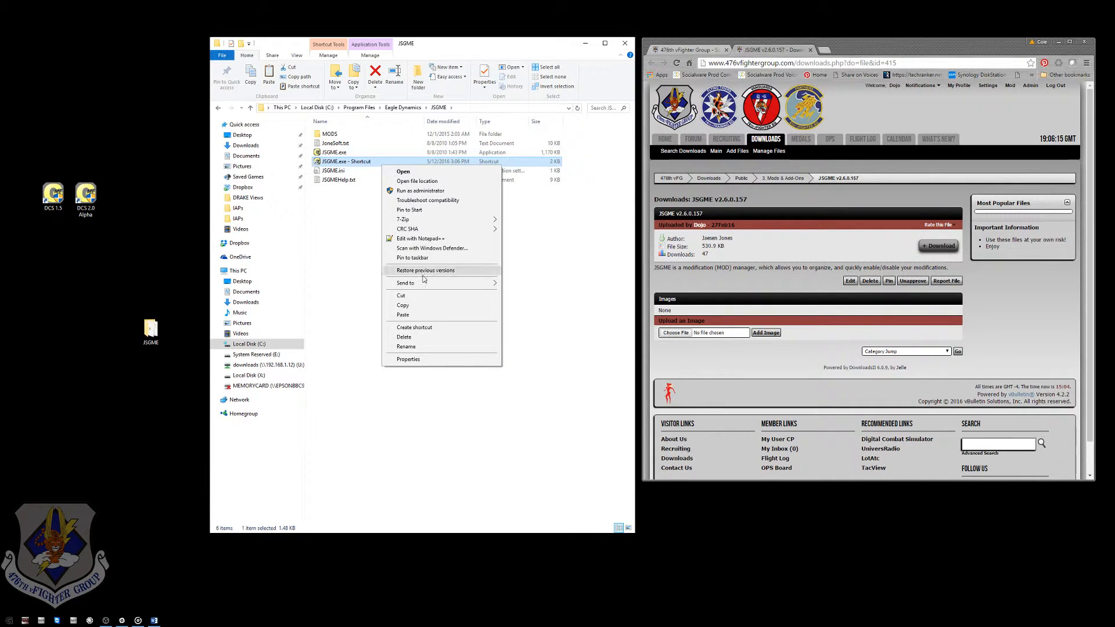
click(406, 346)
text(DCS 1.5 OpenBeta)
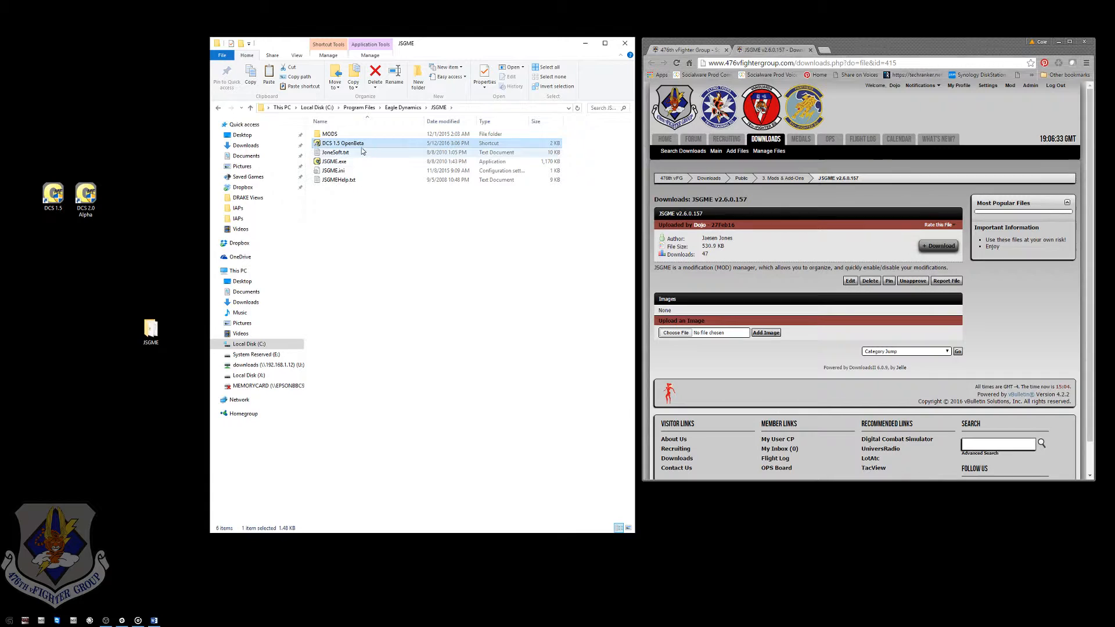
- Point the second Explorer window at C:\Program Files\Eagle Dynamics\DCS World 2 OpenAlpha
right_click(342, 143)
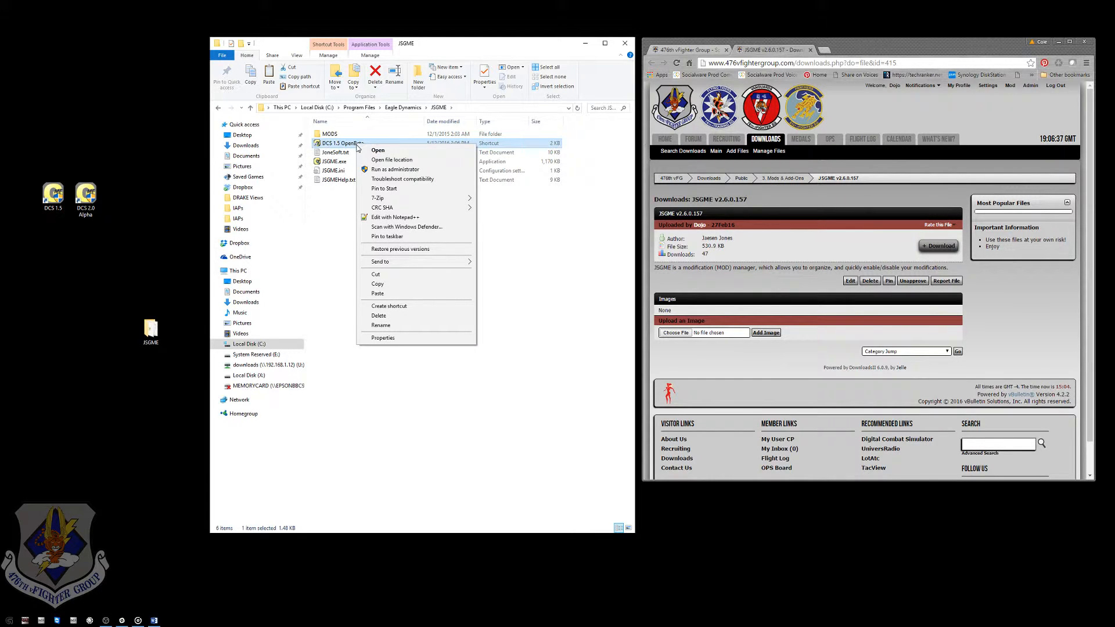
mouse_move(392, 159)
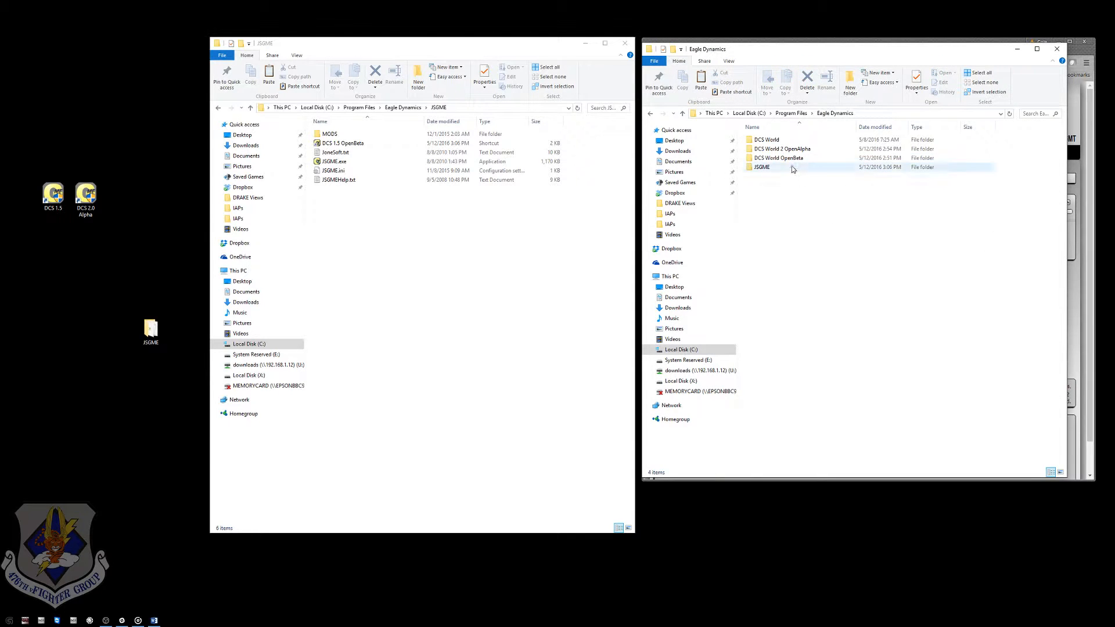
double_click(778, 157)
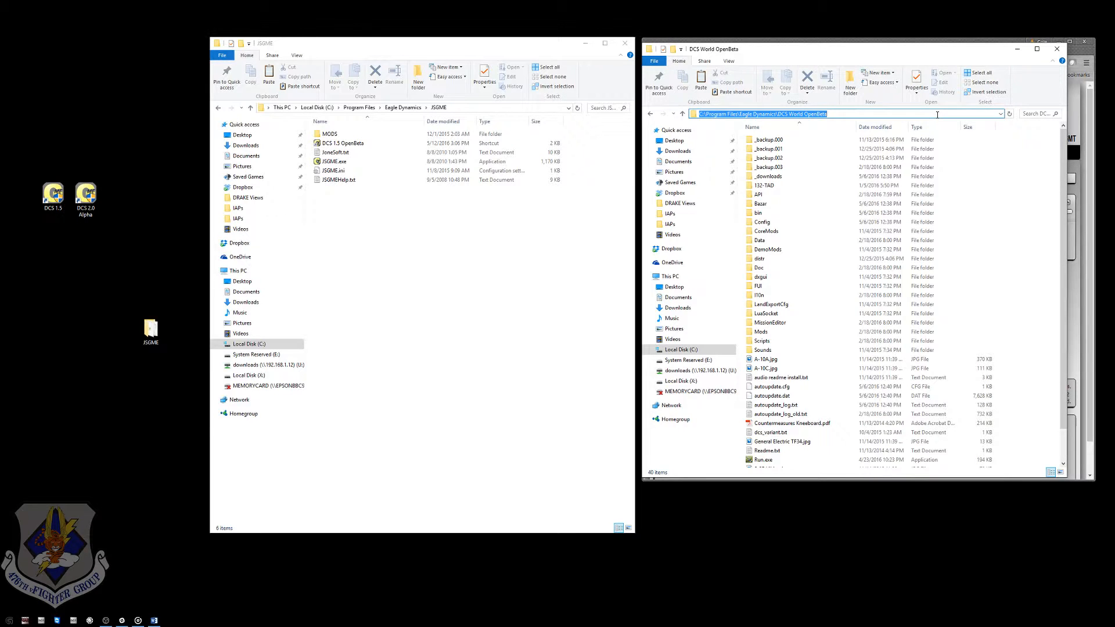
mouse_move(783, 123)
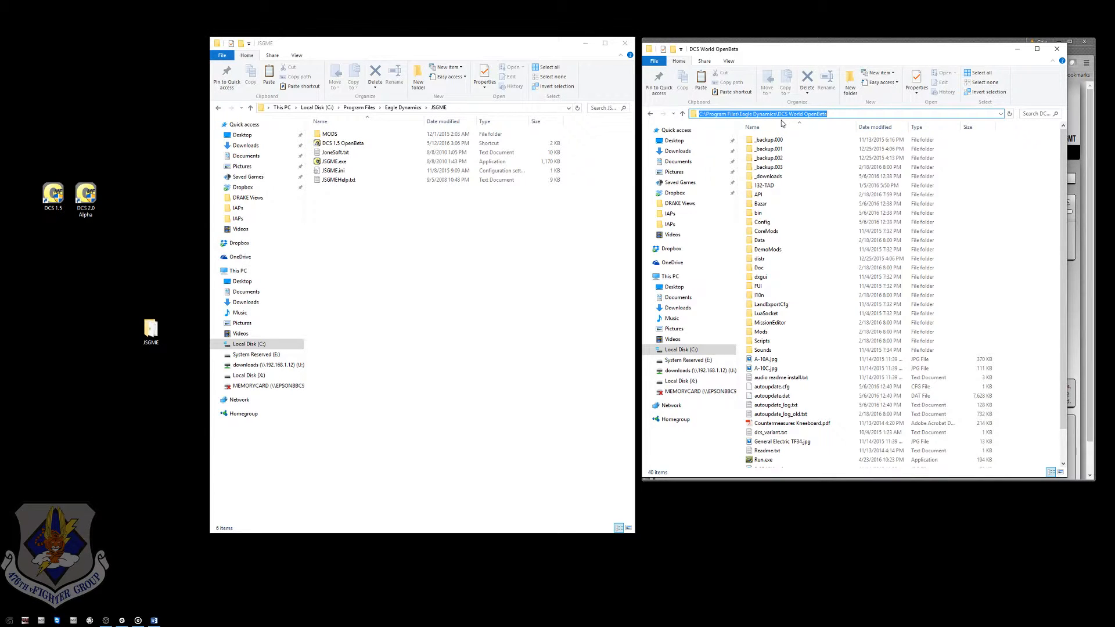
right_click(763, 114)
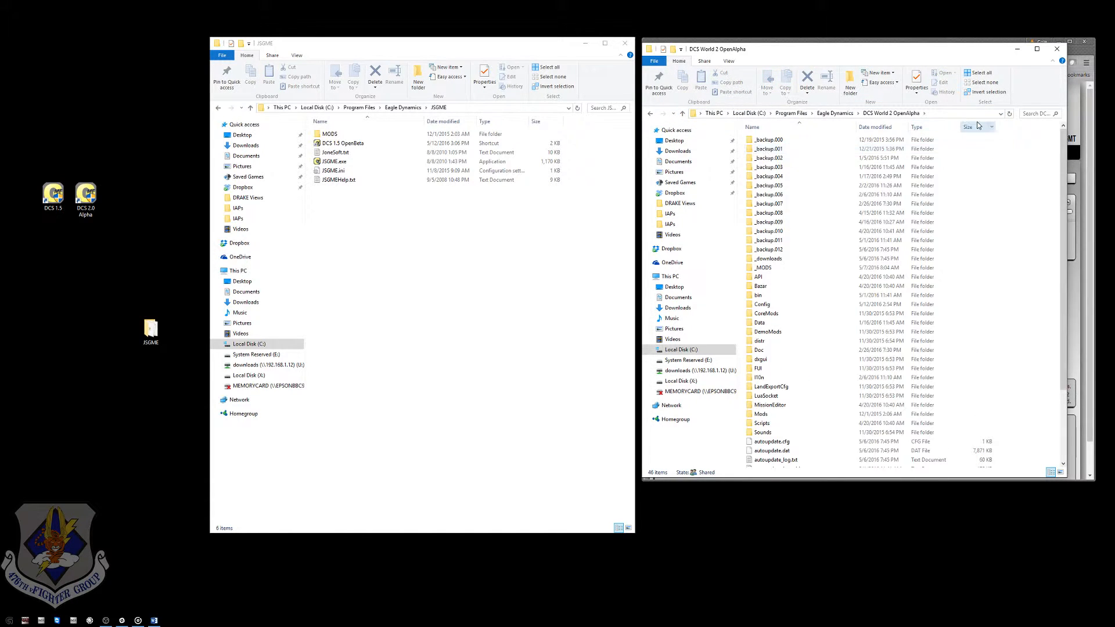
click(818, 114)
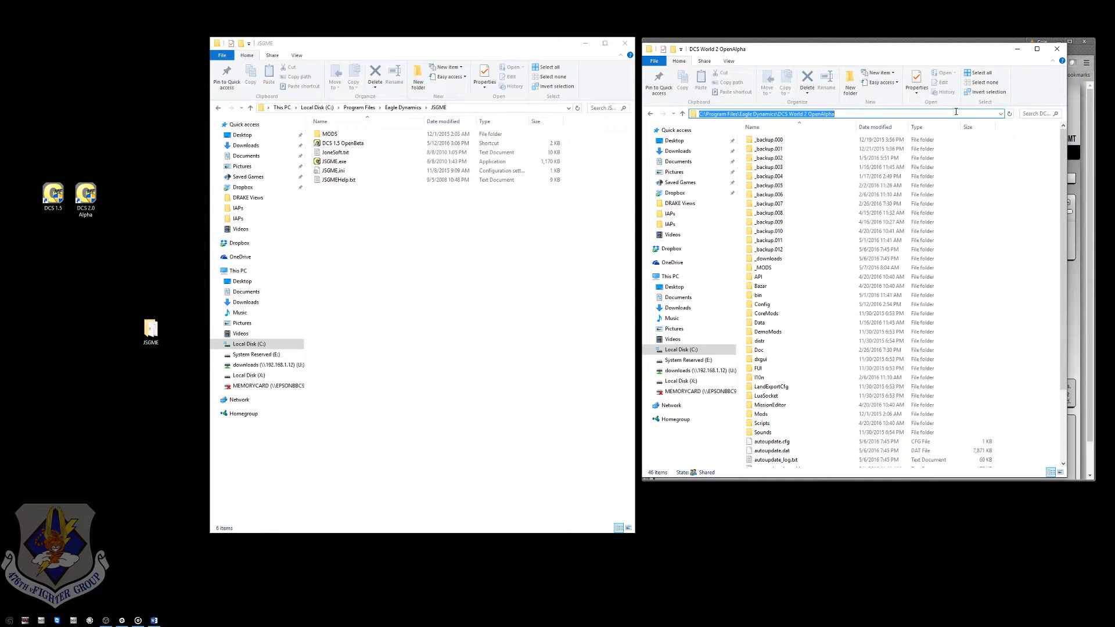
click(335, 161)
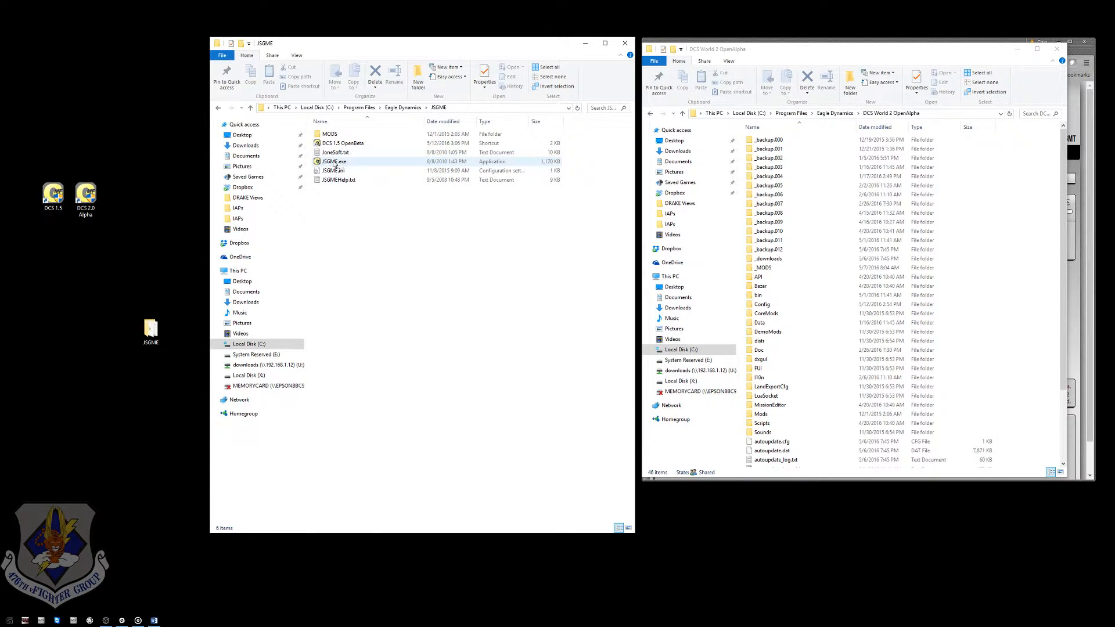
- Review the DCS 1.5 OpenBeta shortcut's Target and Start in properties and accept them
click(342, 142)
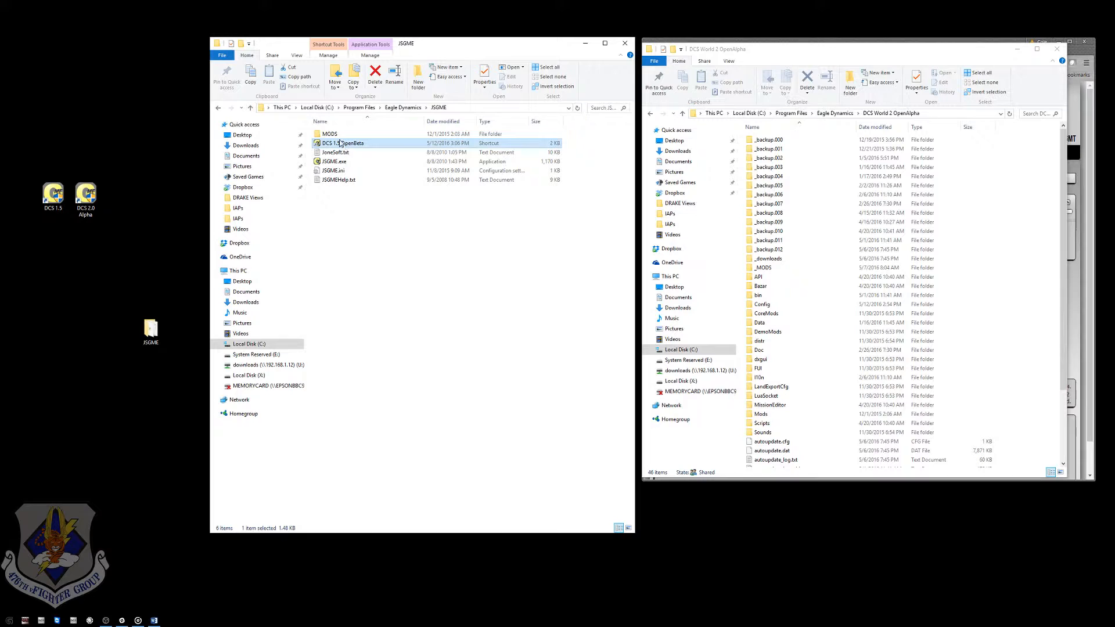
right_click(343, 143)
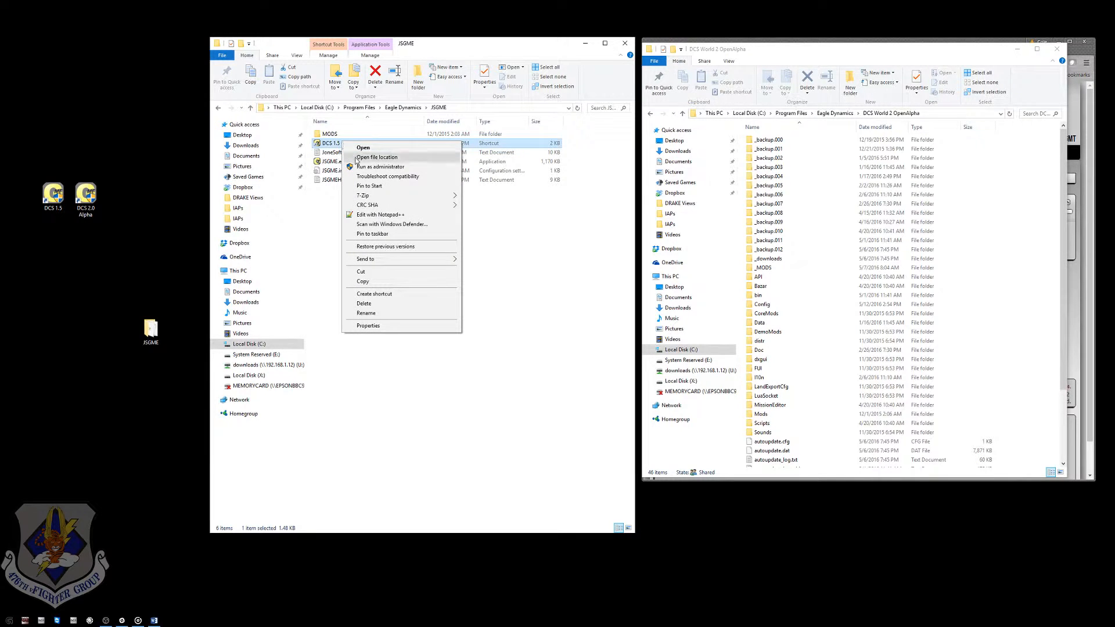
mouse_move(390, 323)
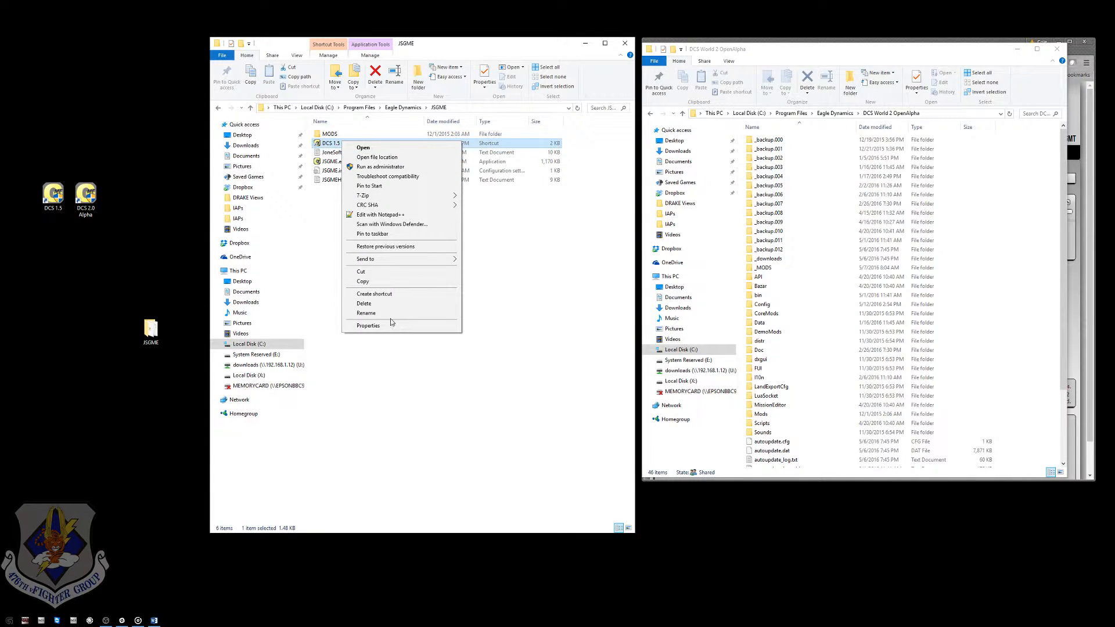
click(368, 326)
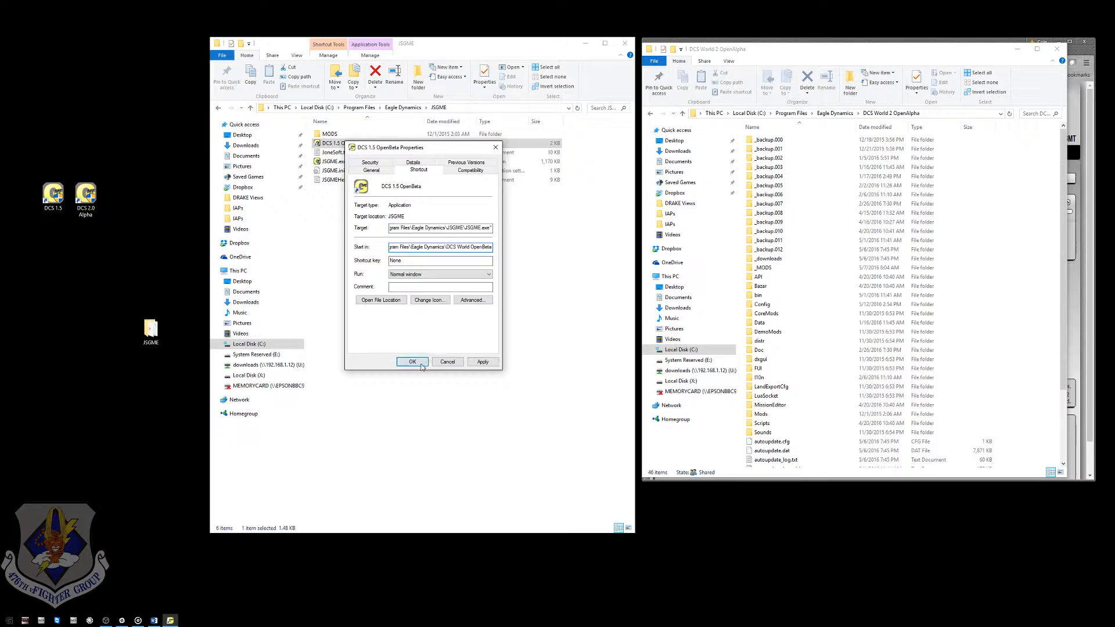
click(412, 362)
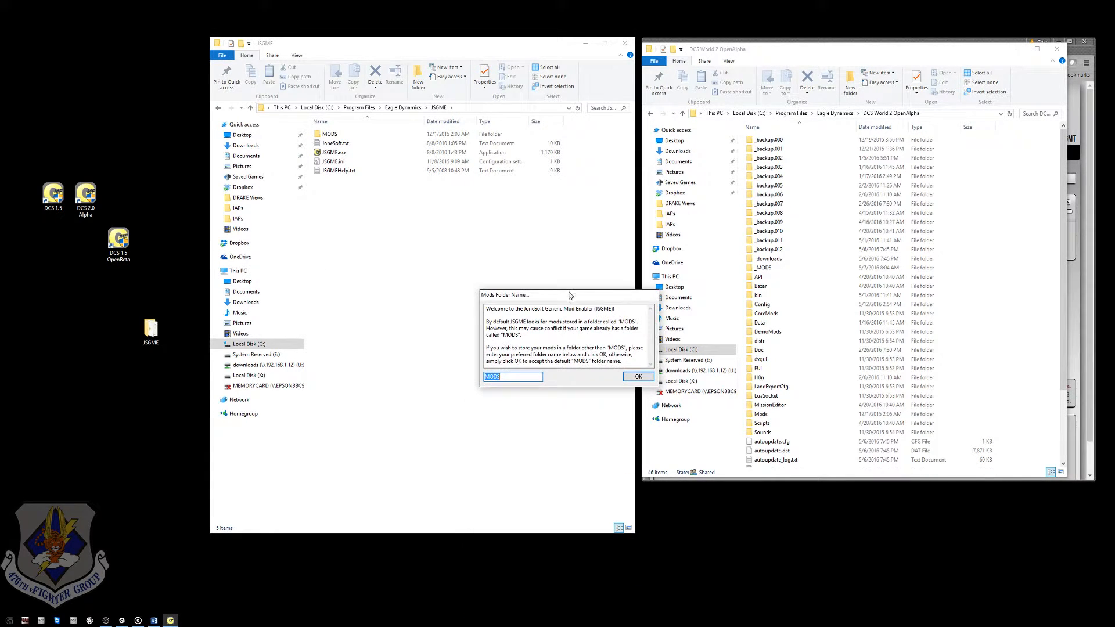
mouse_move(557, 300)
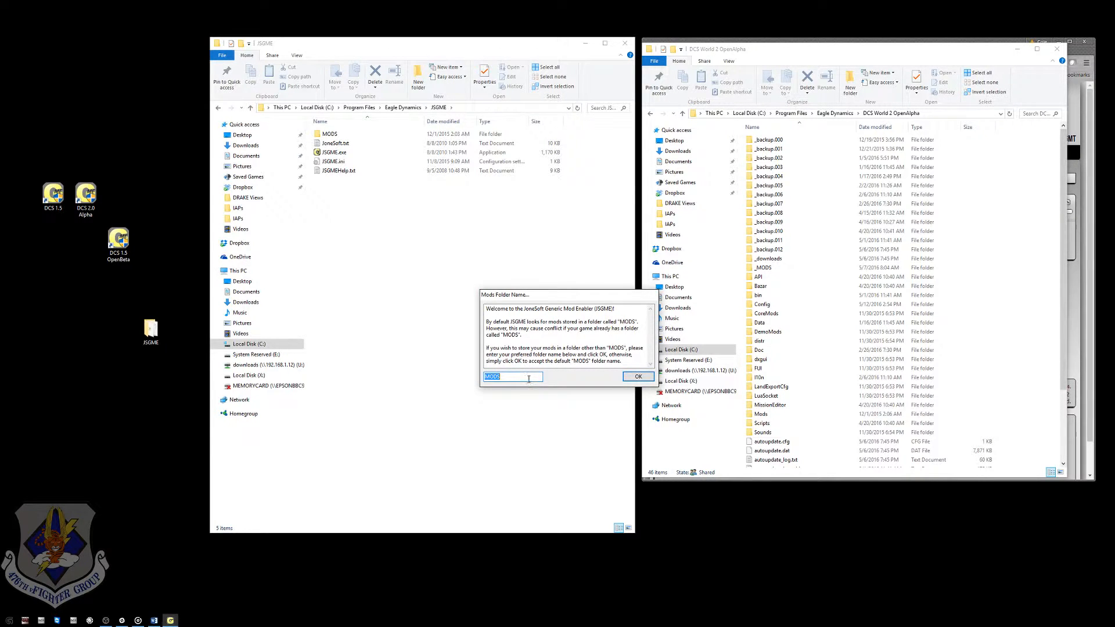
- Edit the default MODS name in the Mods Folder Name field to read _MODS
click(512, 377)
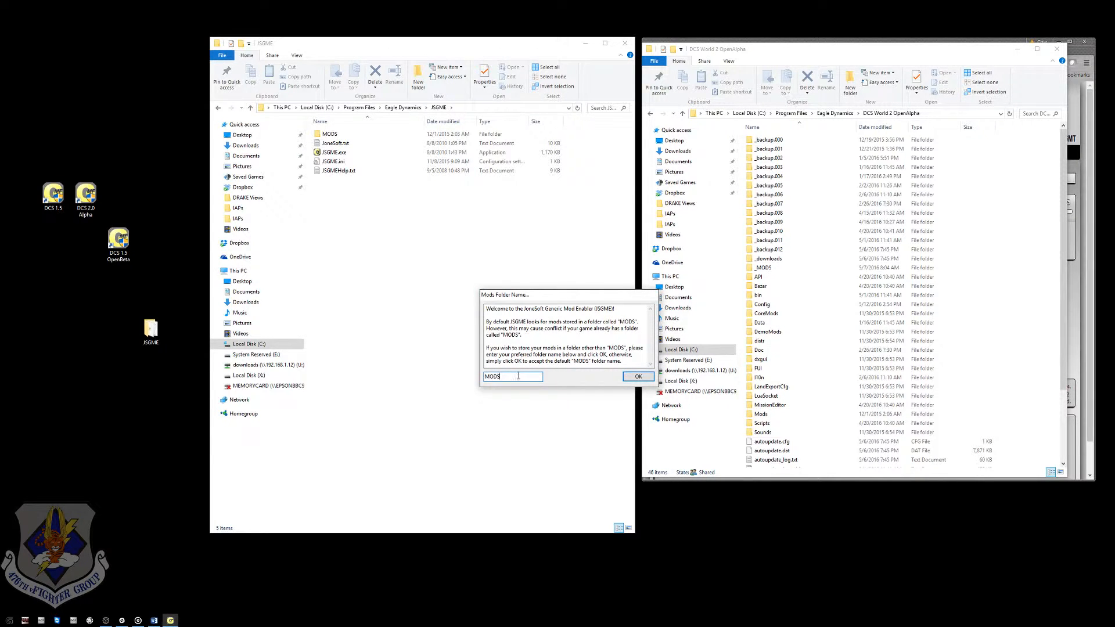
mouse_move(529, 372)
text(_)
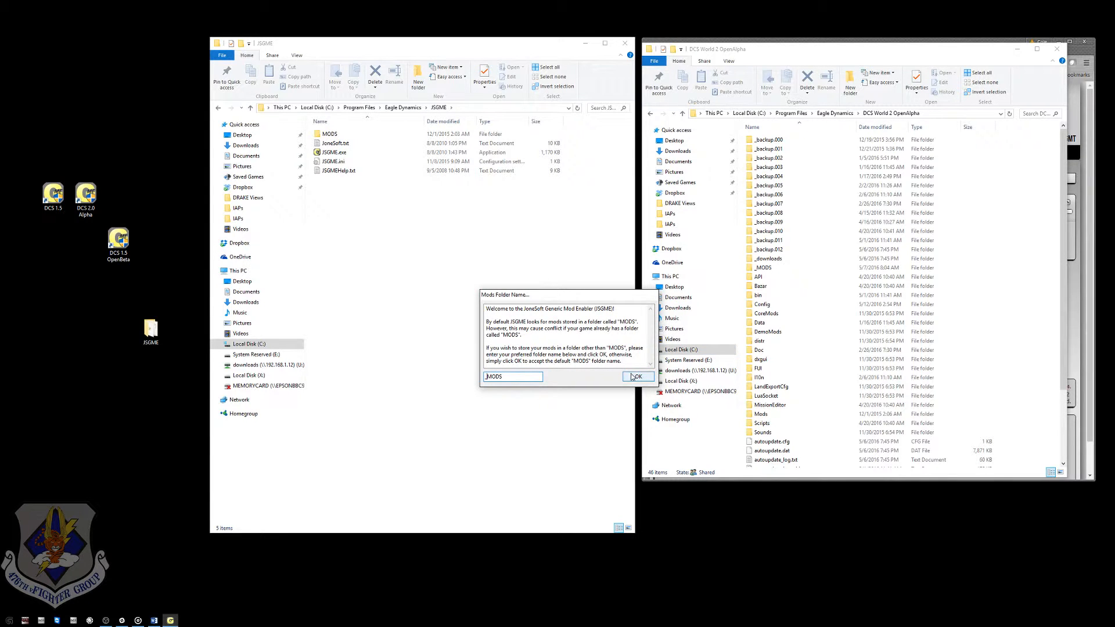
- Accept _MODS as the mods folder so JSGME opens with zero mods
click(637, 376)
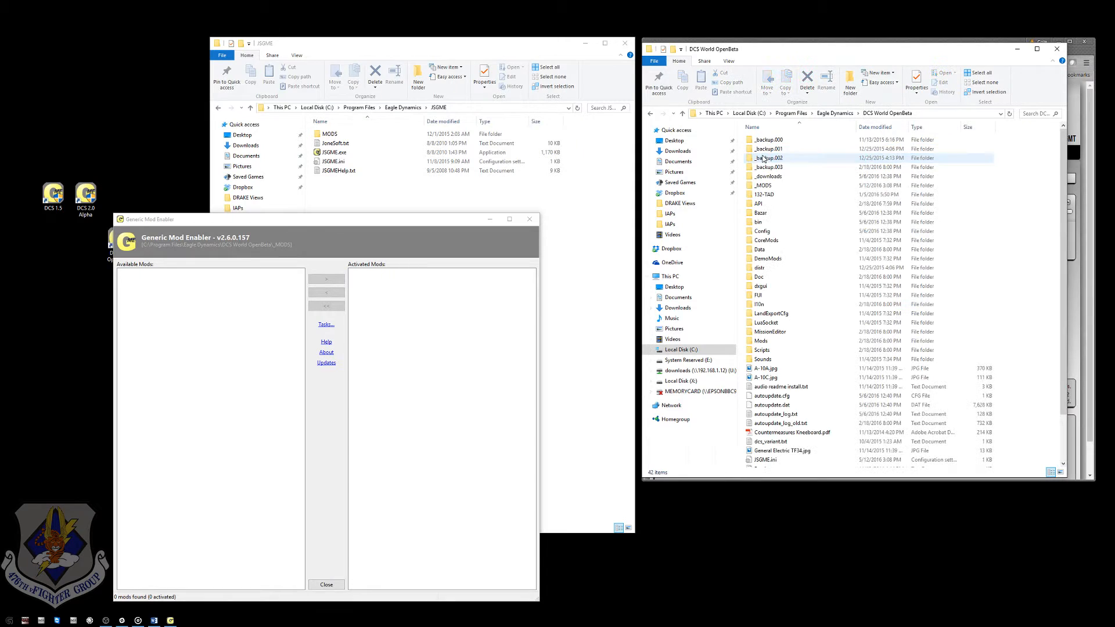
mouse_move(825, 305)
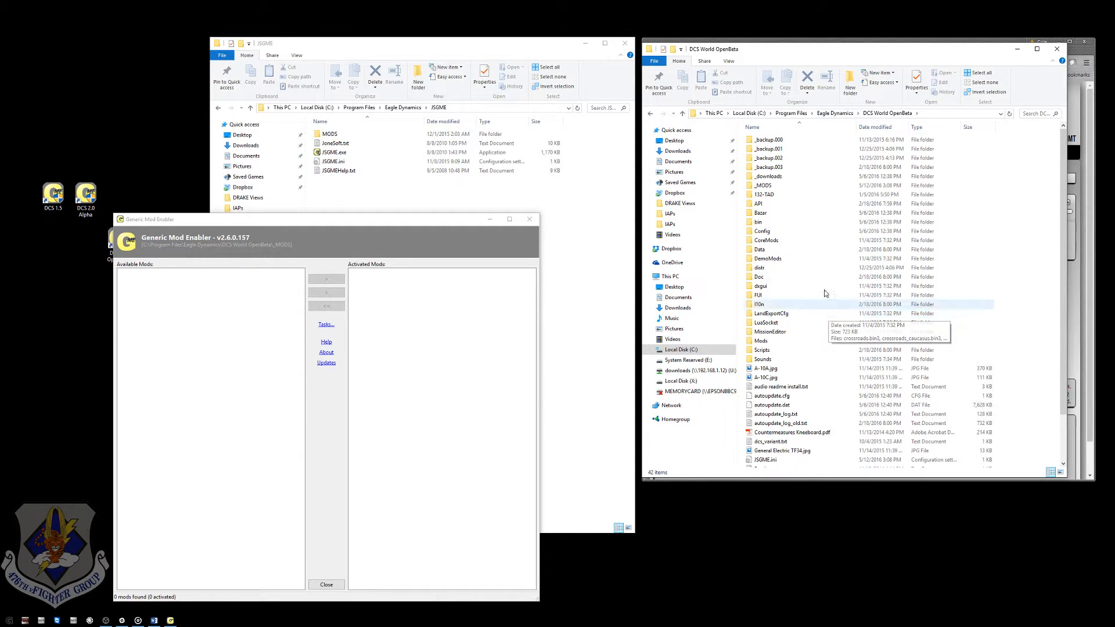
click(763, 186)
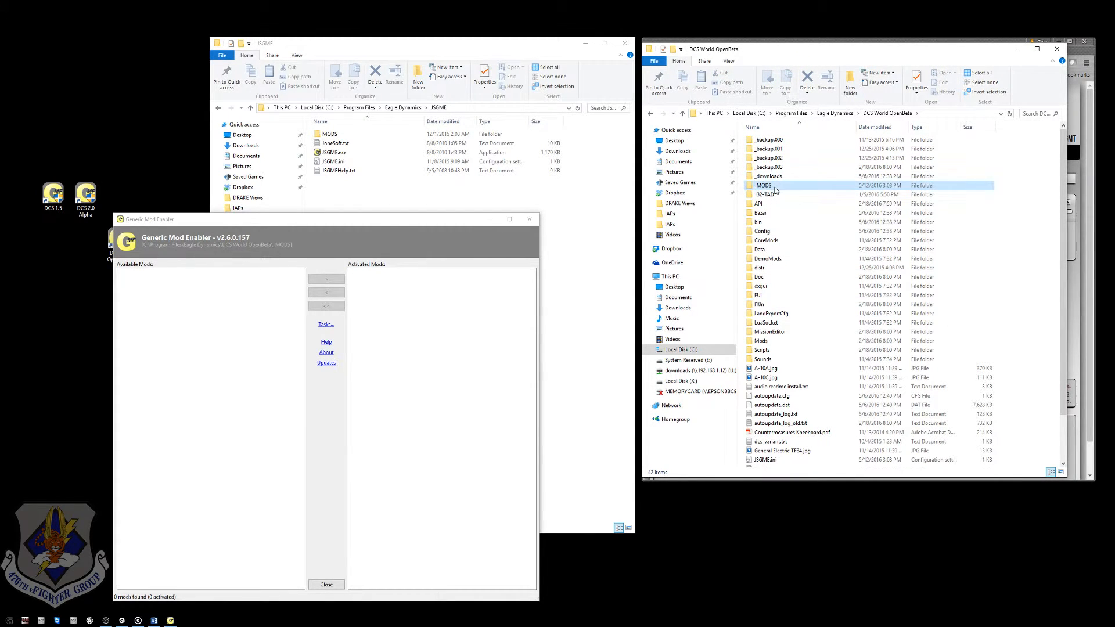
click(763, 185)
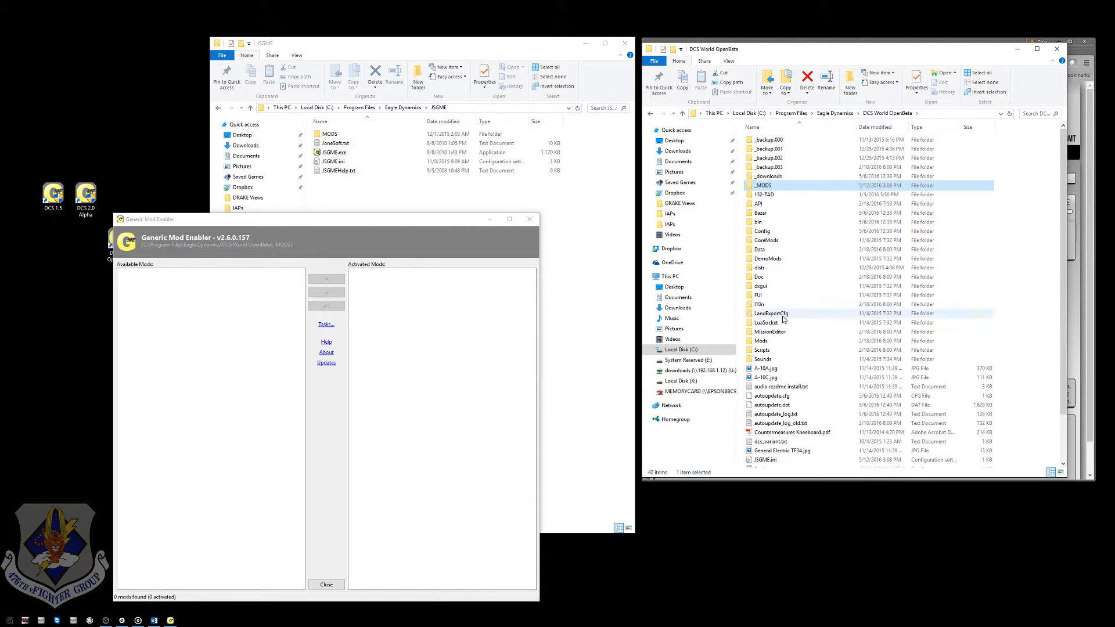
- Peek into DCS World OpenBeta's Mods folder, go back, and open the _MODS folder
click(760, 341)
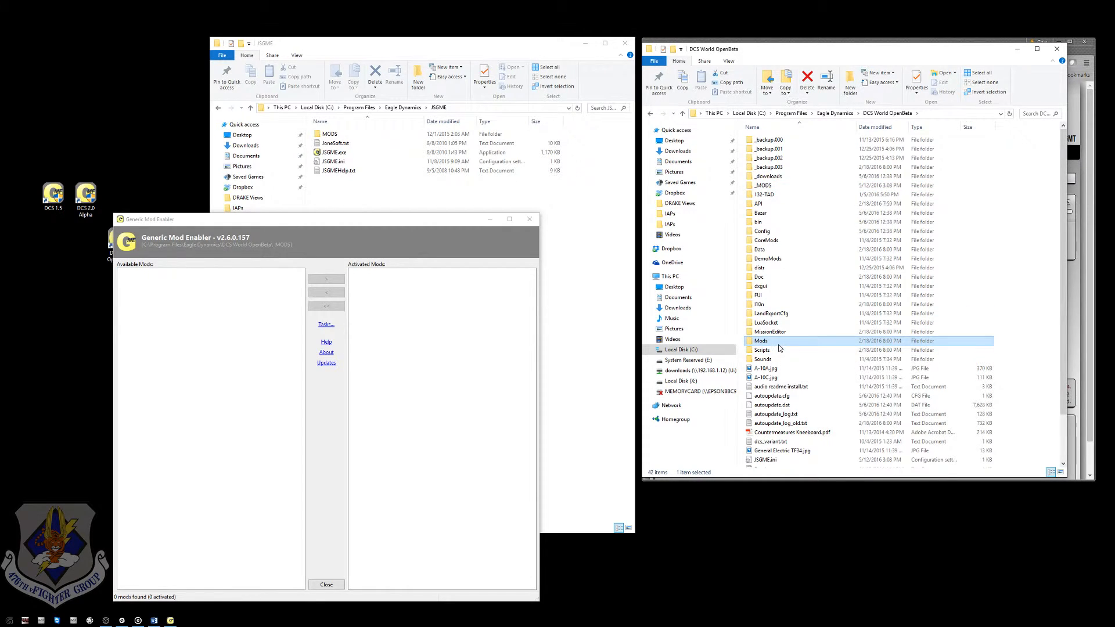
double_click(761, 341)
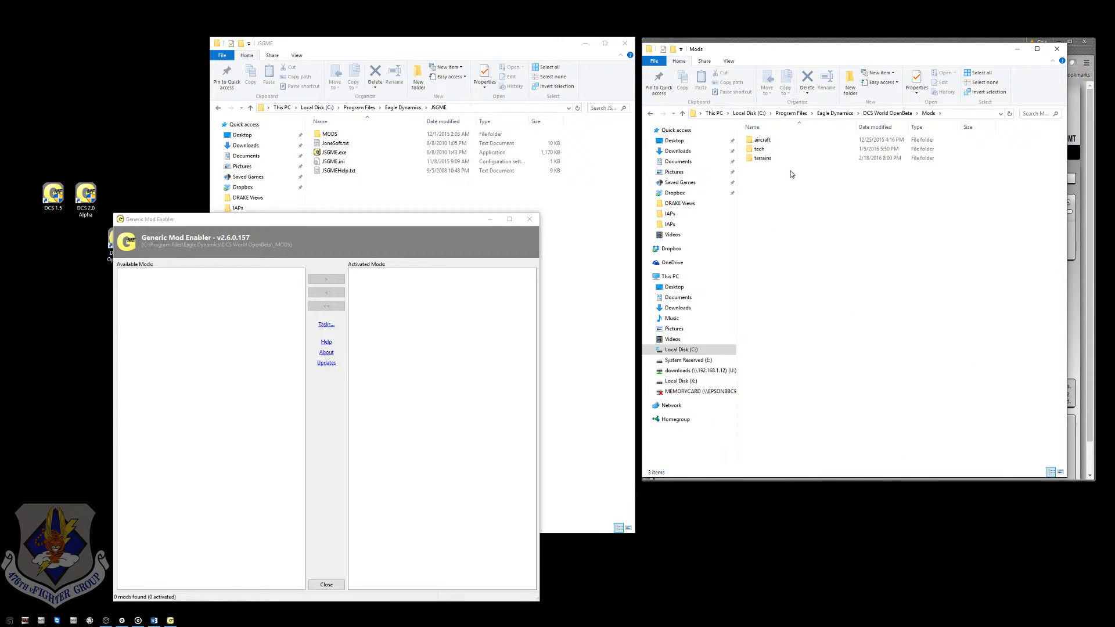
click(682, 114)
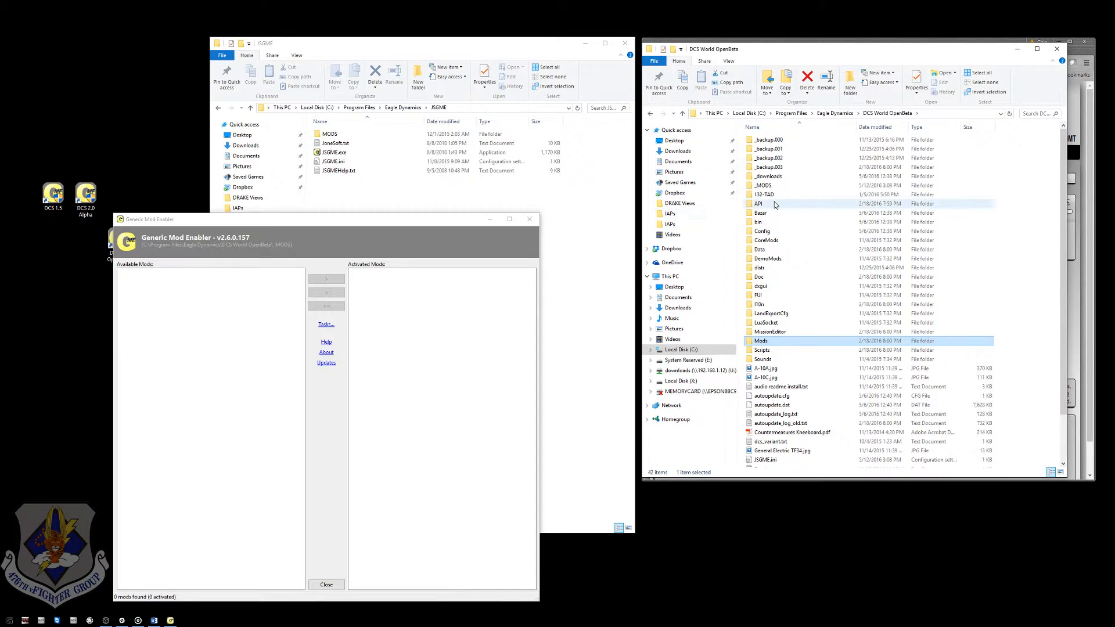
click(764, 185)
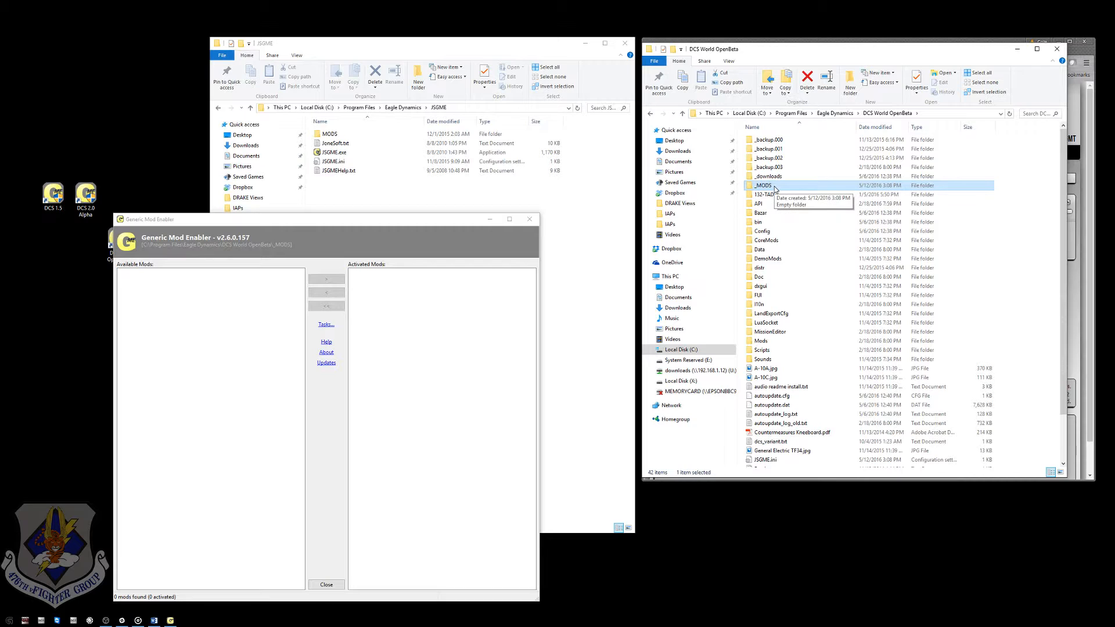
double_click(763, 186)
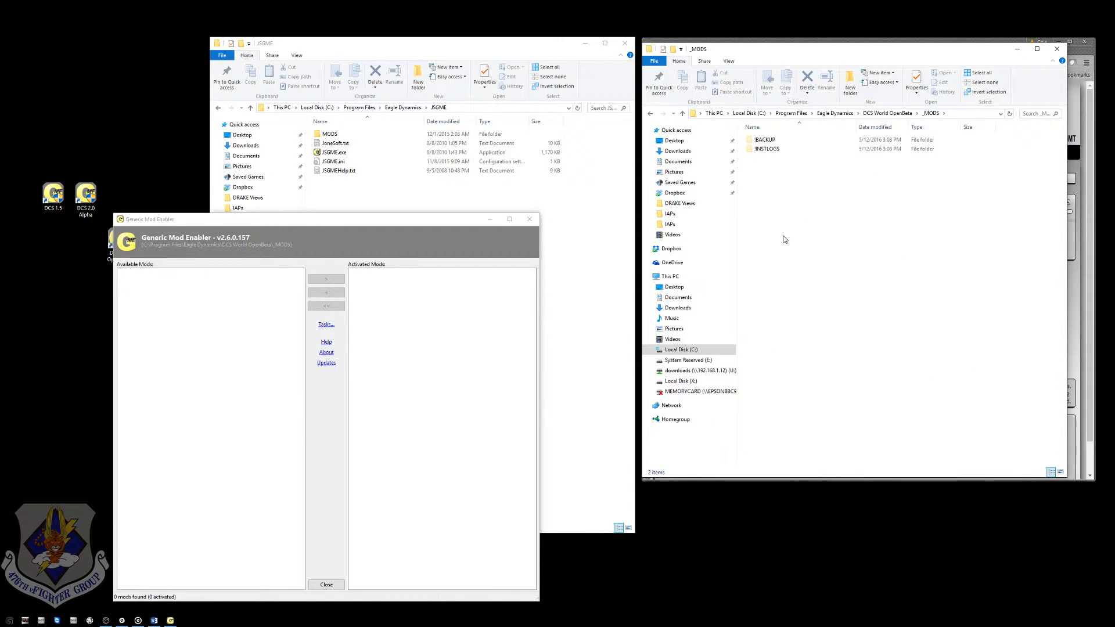
click(667, 113)
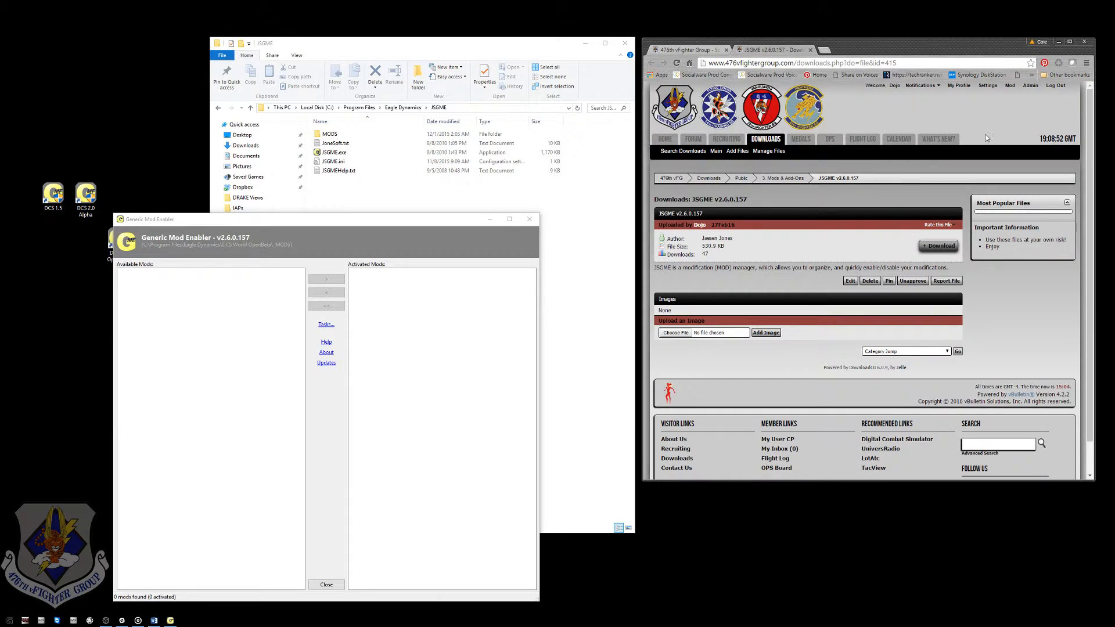
mouse_move(693, 138)
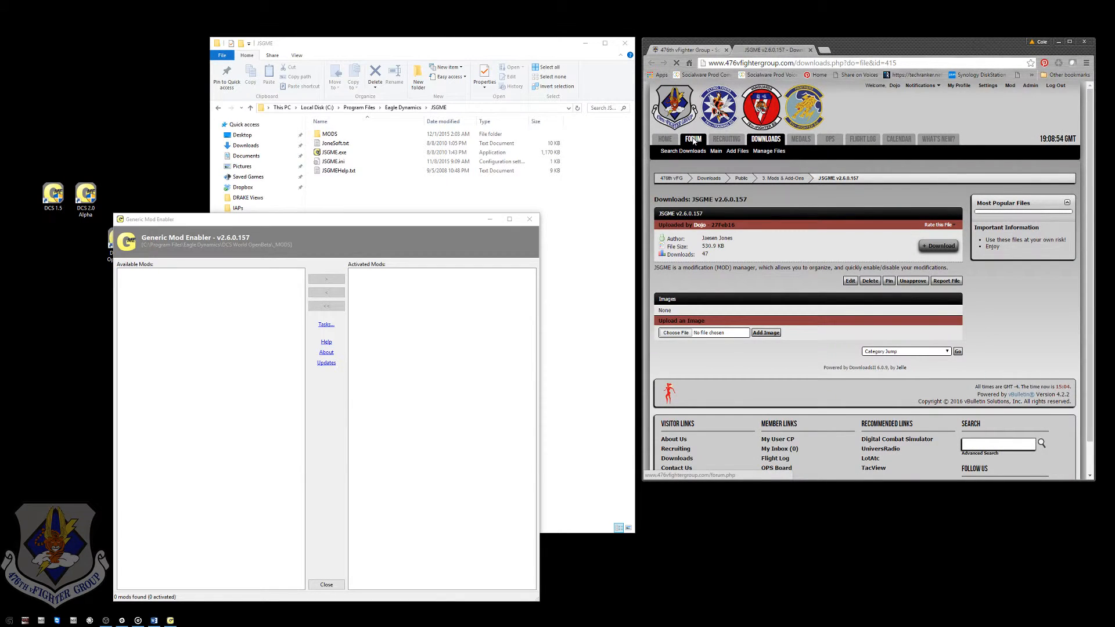
- Open the 476th vFG Software List and scroll to the 476th mod entries
click(691, 139)
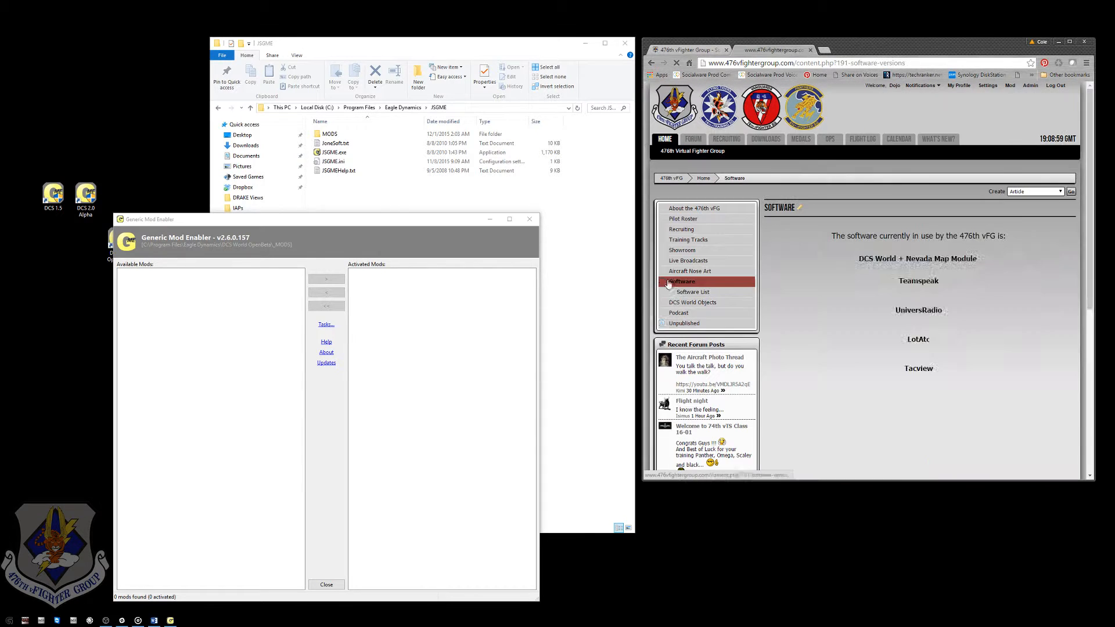
click(694, 292)
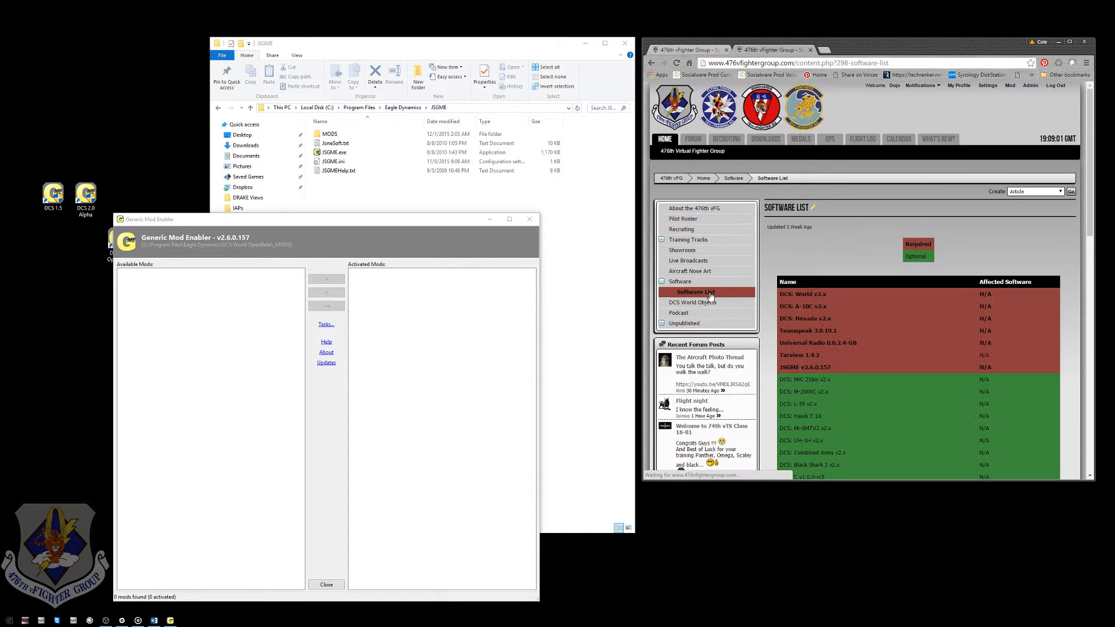
scroll(down, 3)
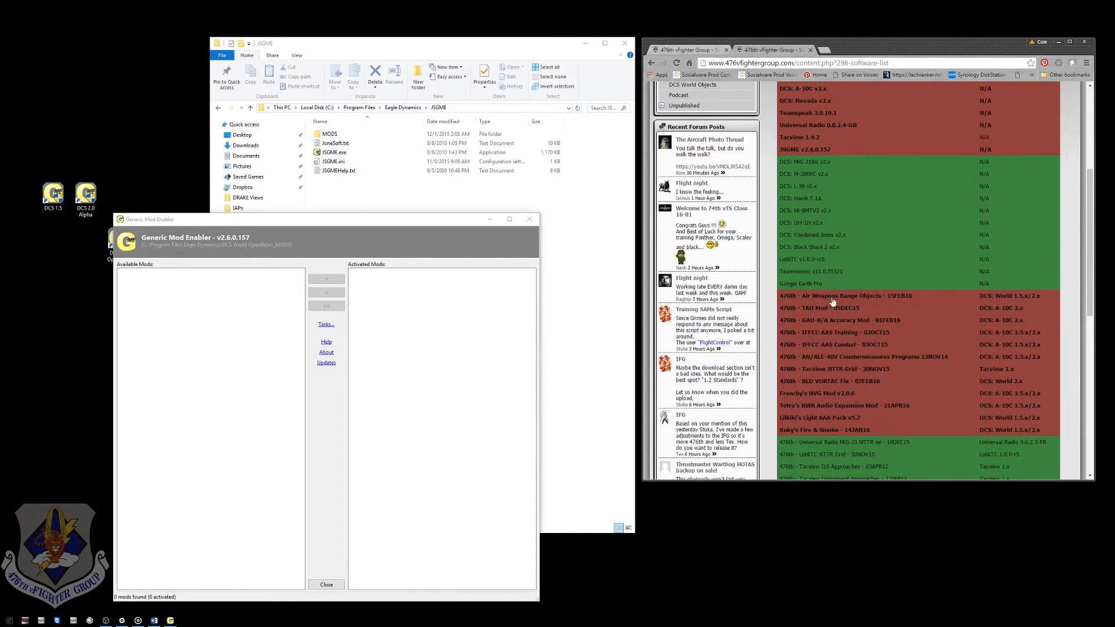
scroll(down, 3)
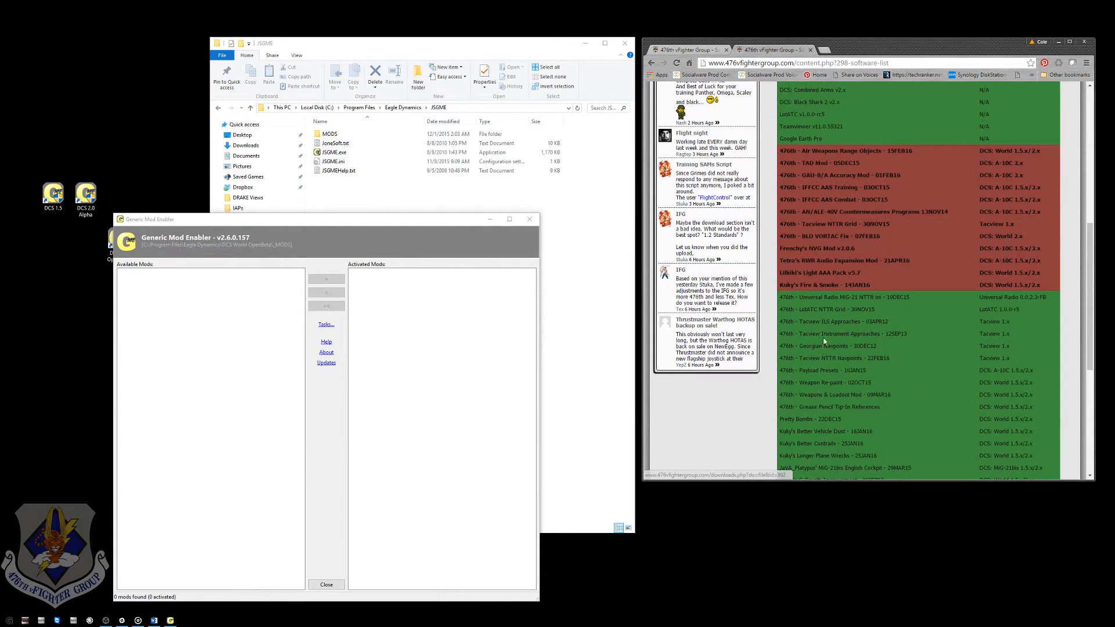
scroll(up, 3)
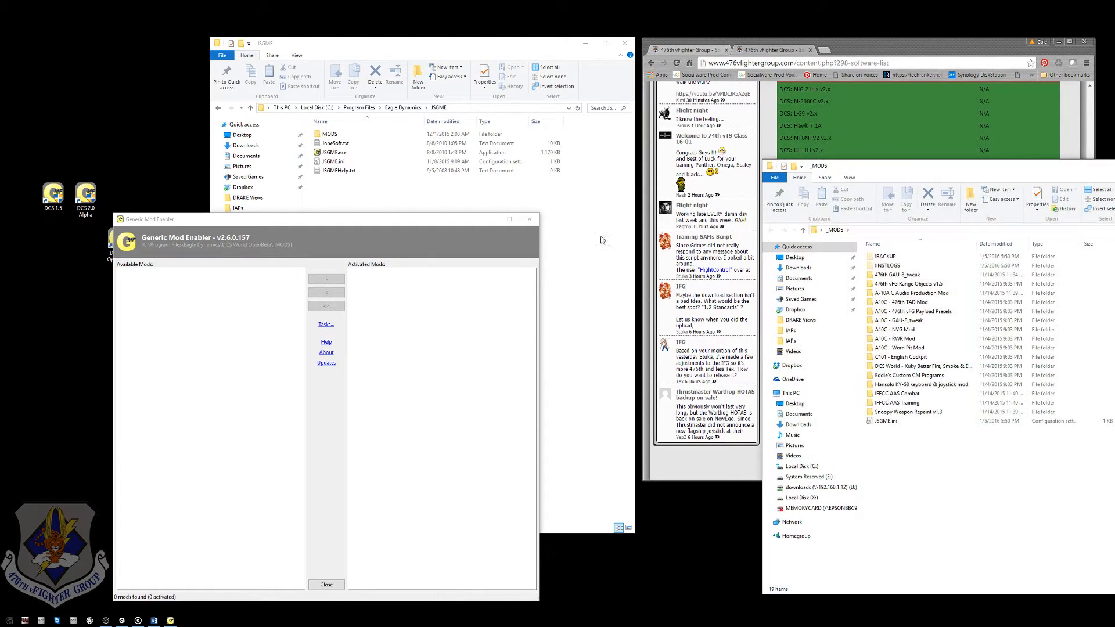
- Paste the IFFCC AAS Training folder into DCS World OpenBeta's _MODS, approving administrator access
click(903, 275)
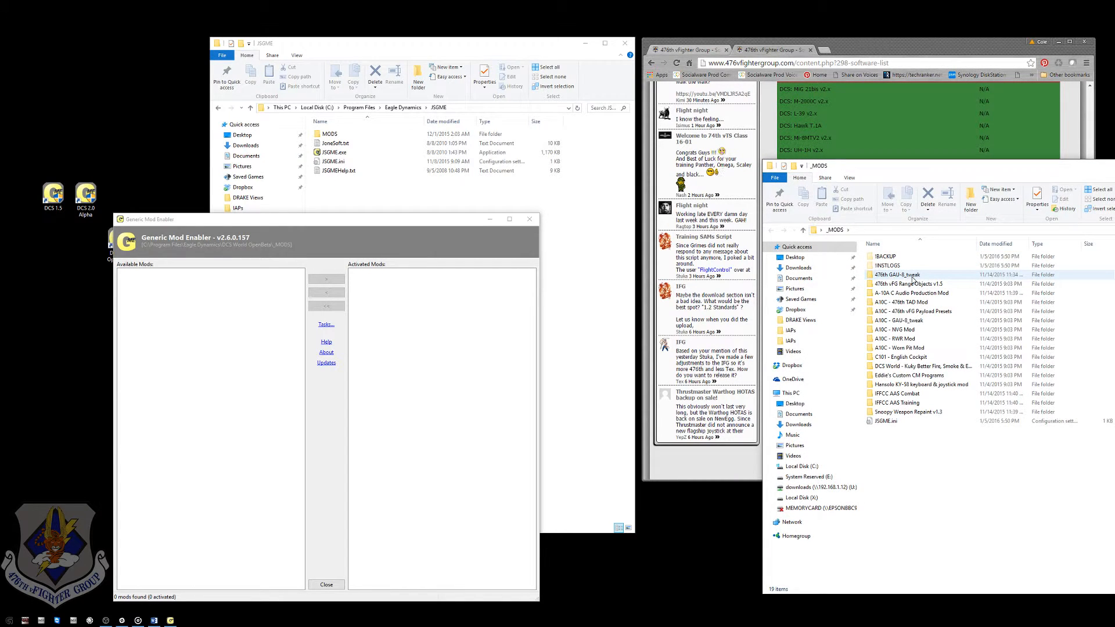
mouse_move(903, 403)
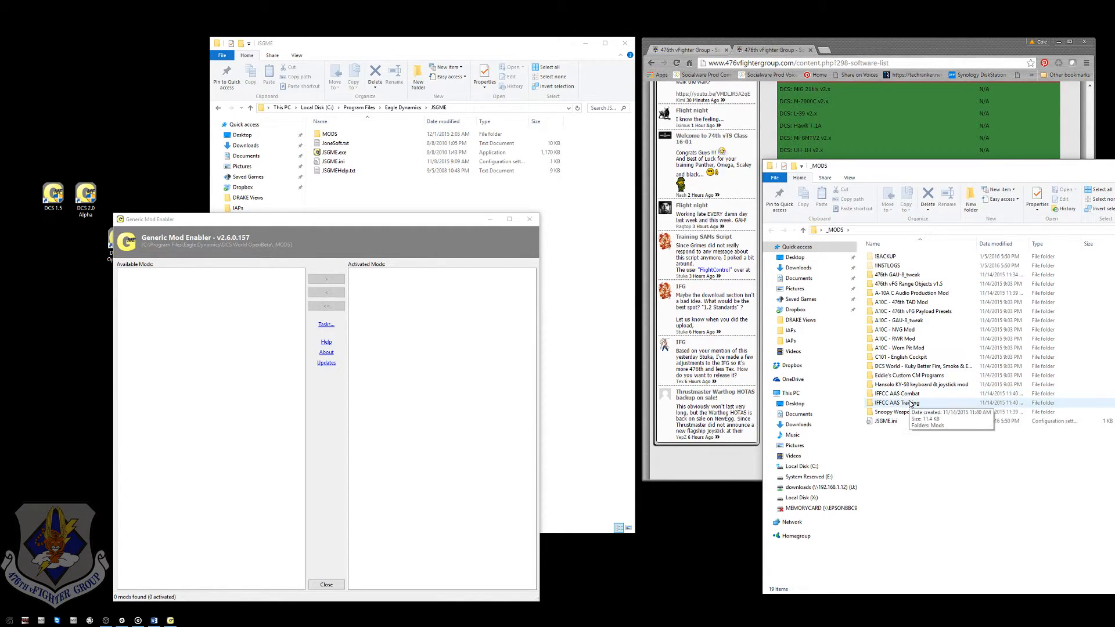
right_click(903, 403)
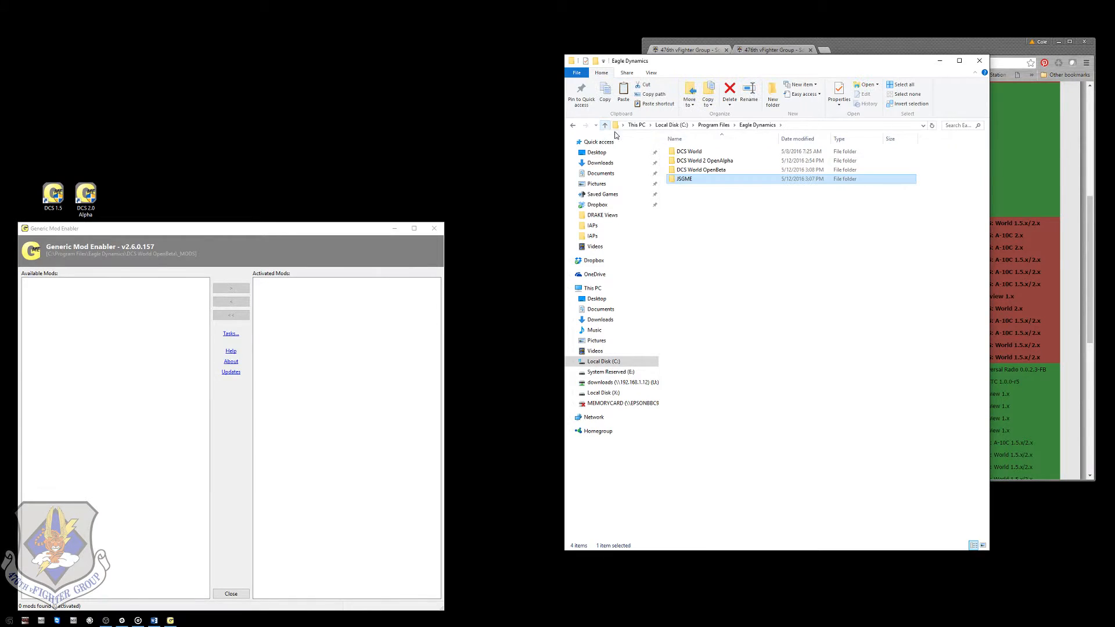
double_click(700, 169)
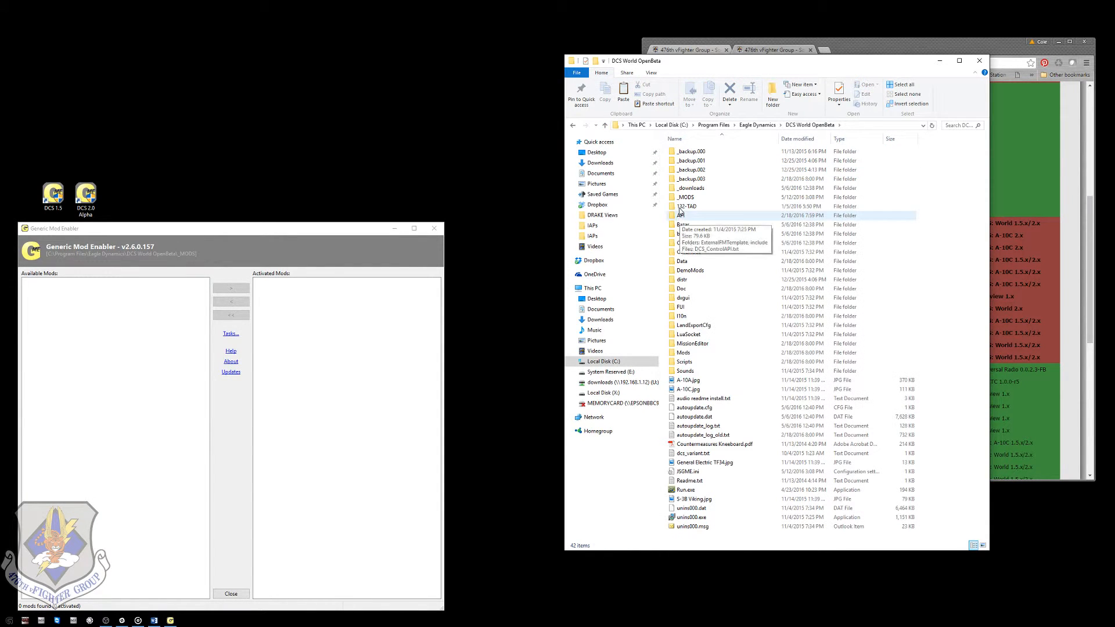
double_click(687, 197)
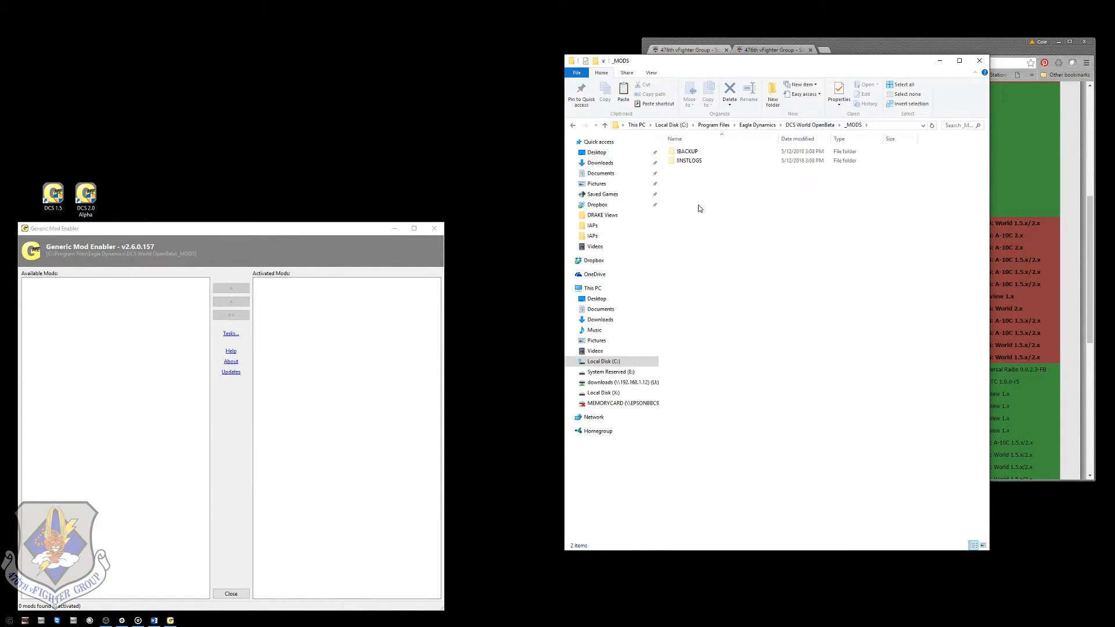
click(622, 93)
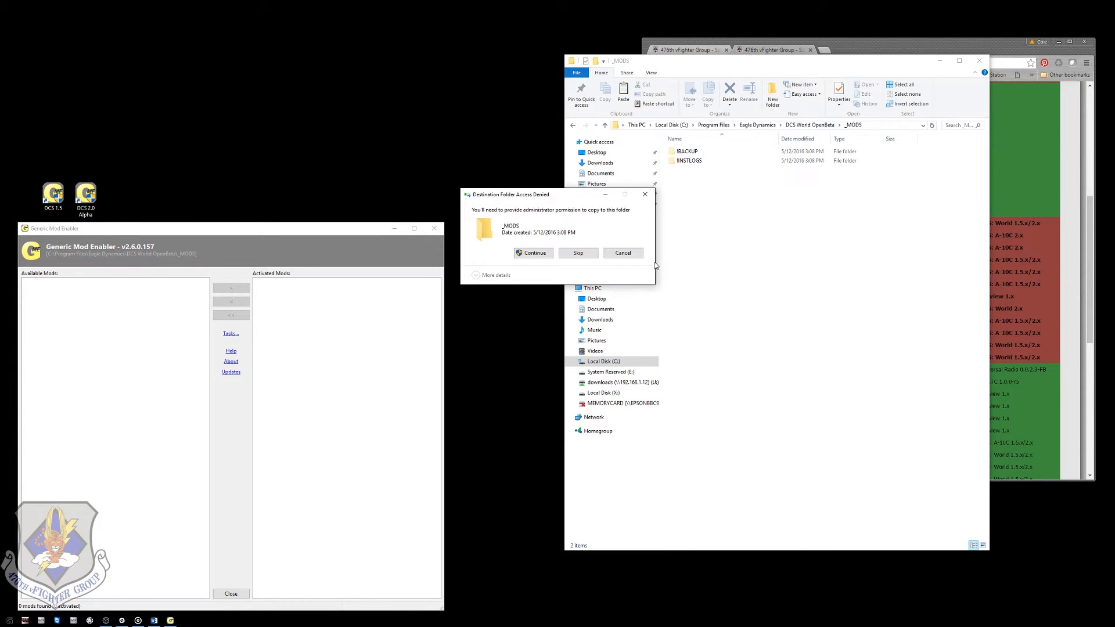
click(533, 252)
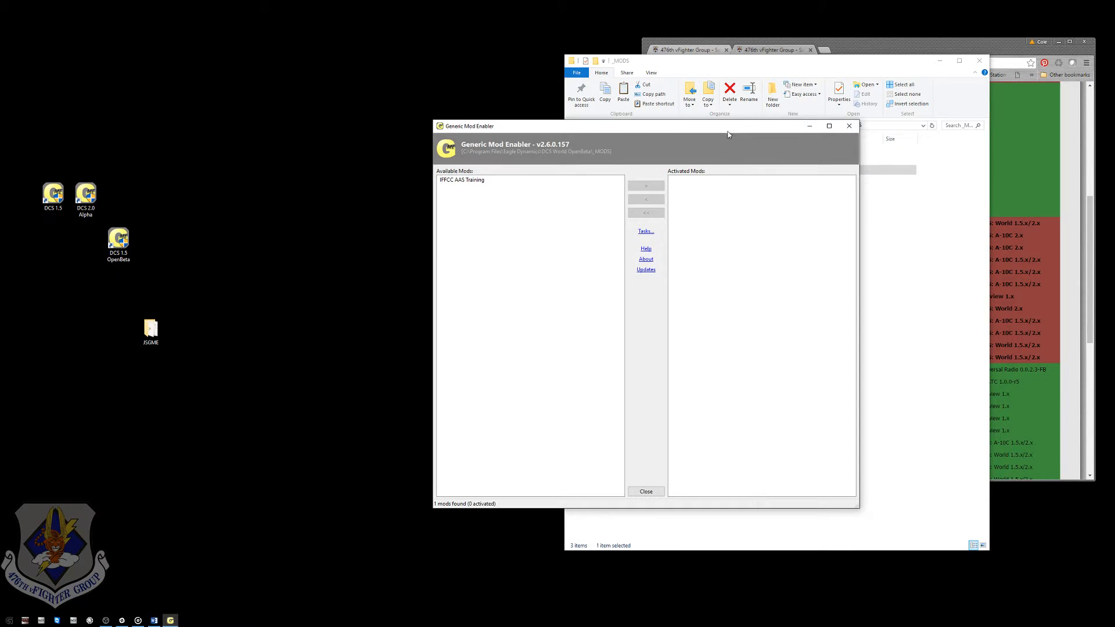
mouse_move(480, 202)
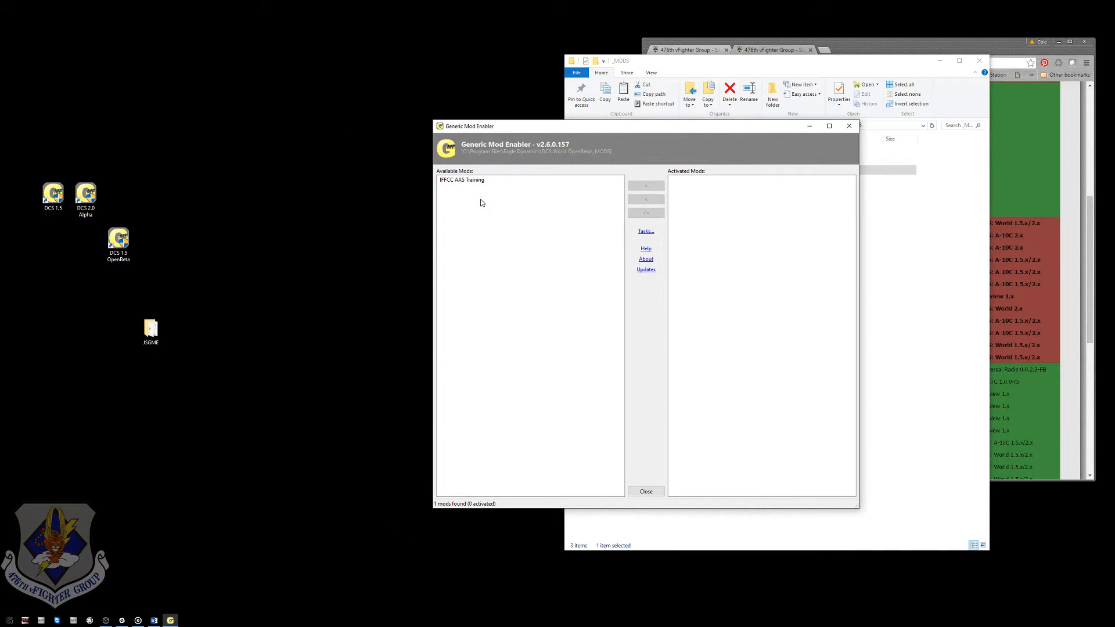
mouse_move(476, 178)
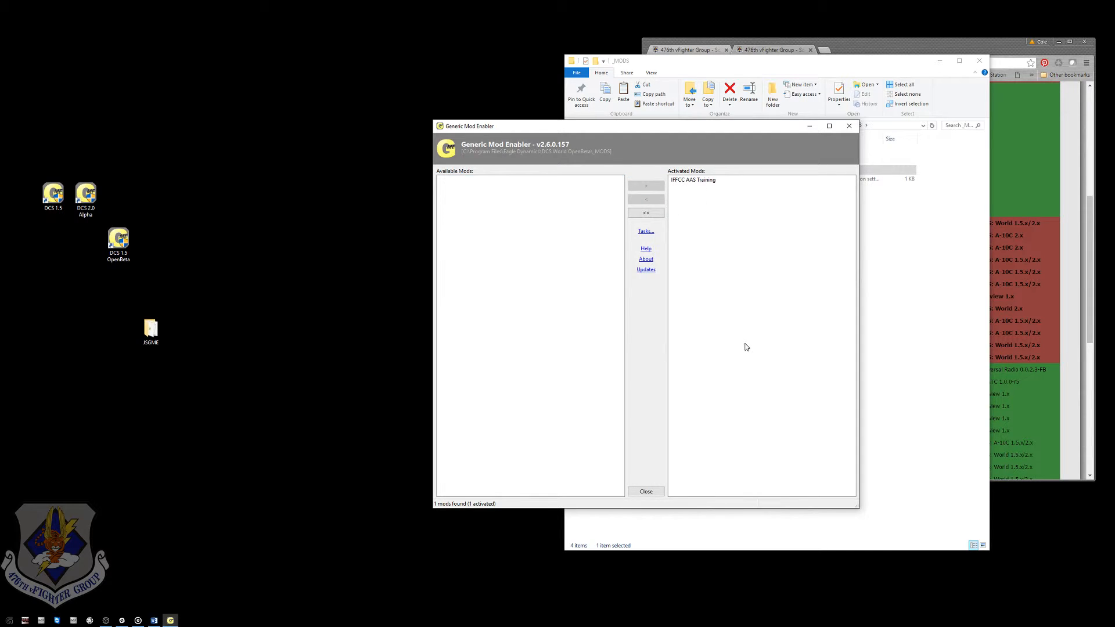
mouse_move(737, 347)
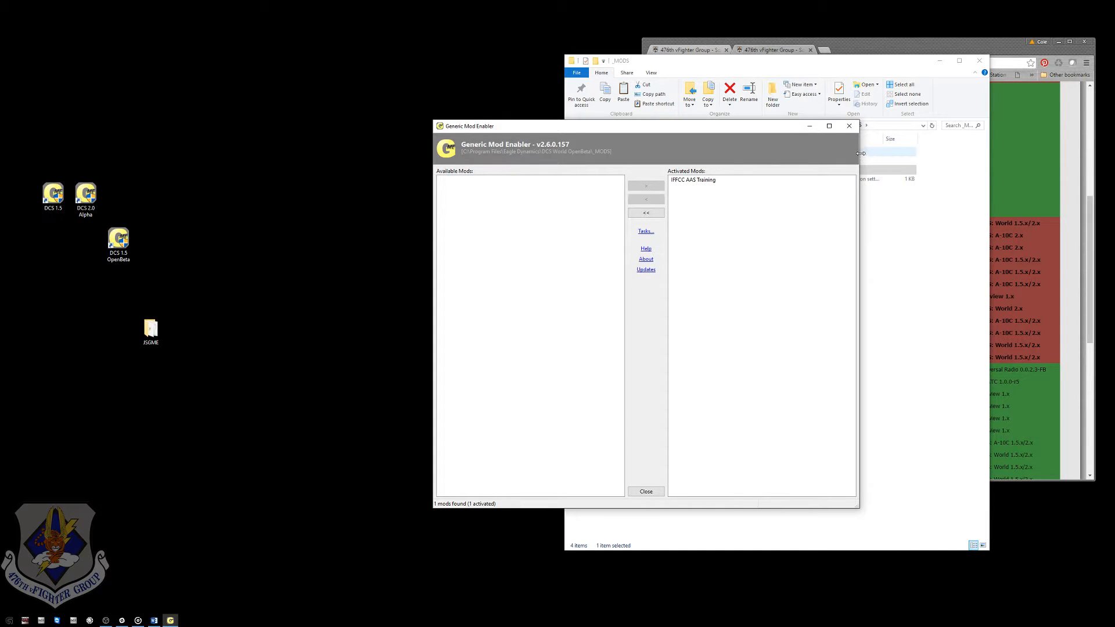
- Disable all activated mods, including IFFCC AAS Training, confirming with Yes
click(645, 213)
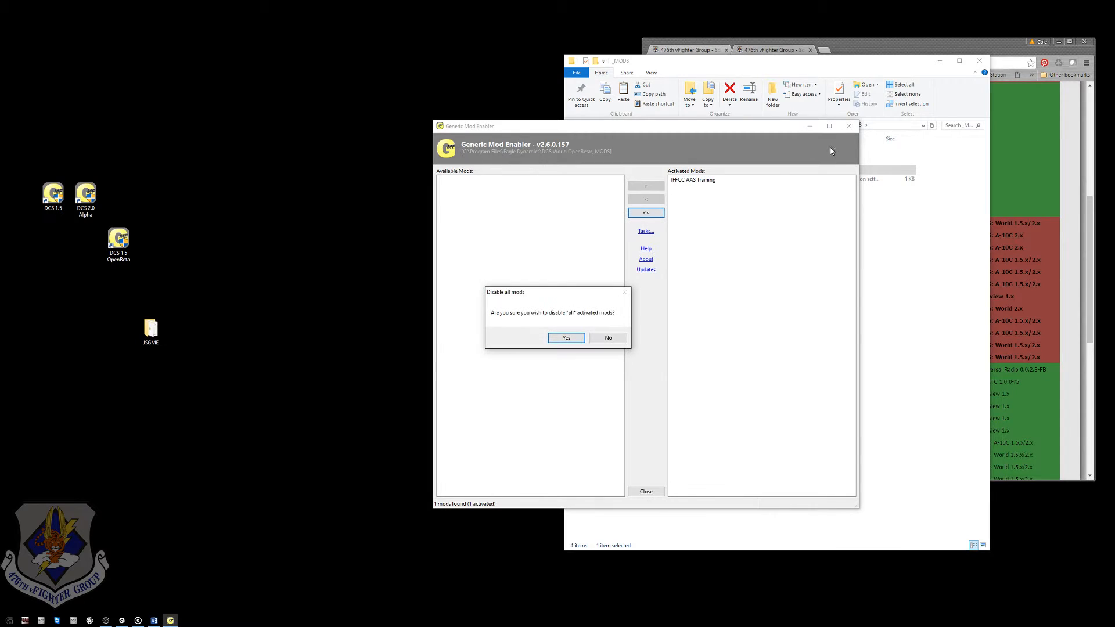
click(565, 337)
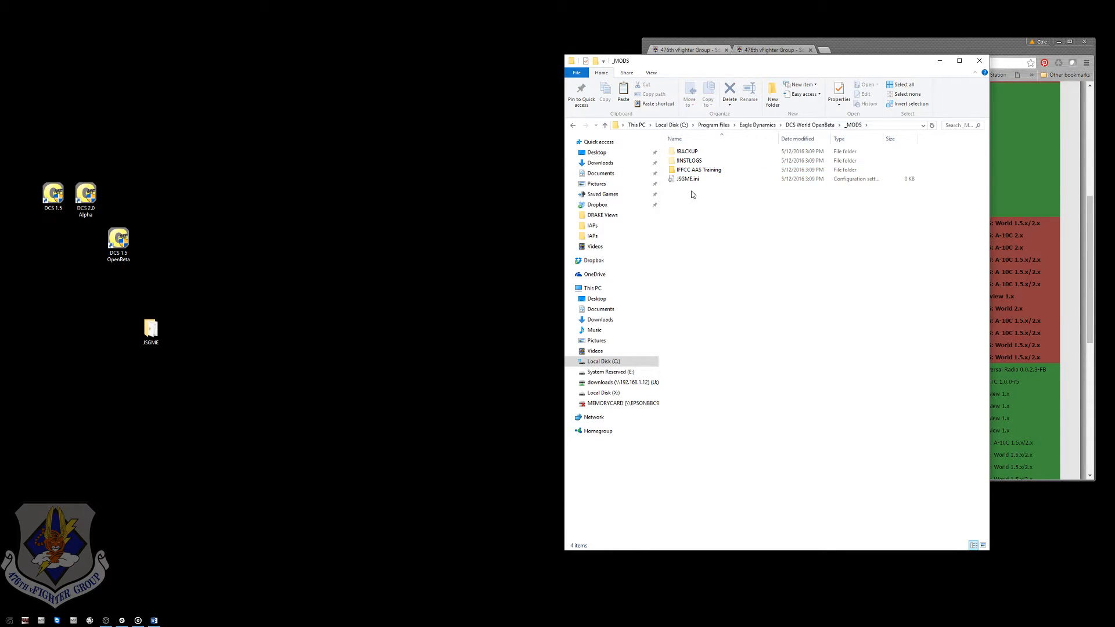
mouse_move(698, 169)
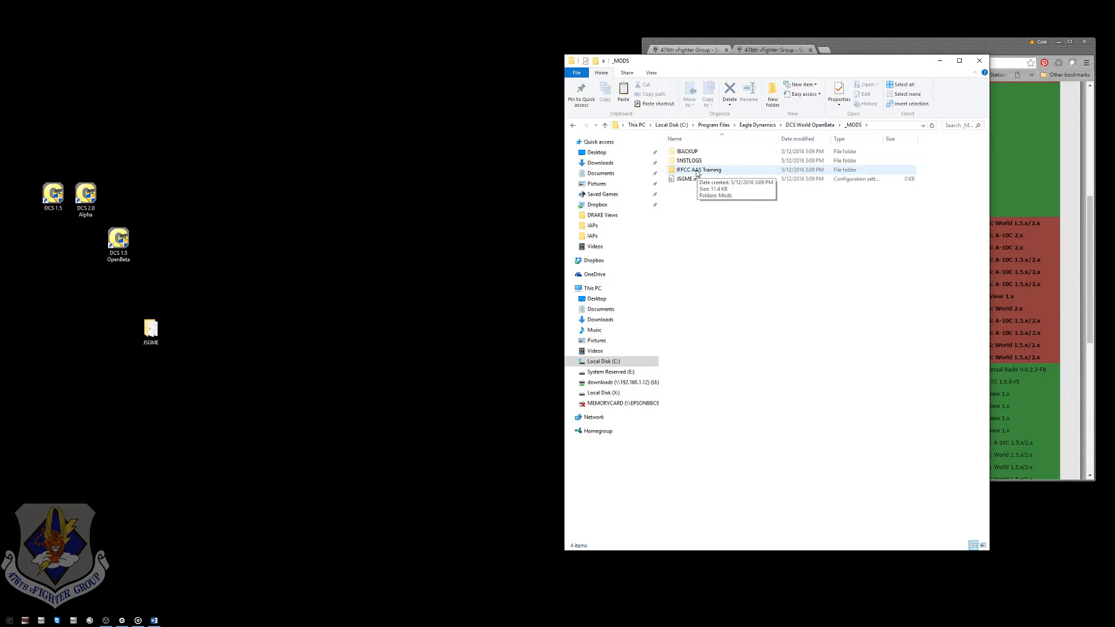
double_click(698, 170)
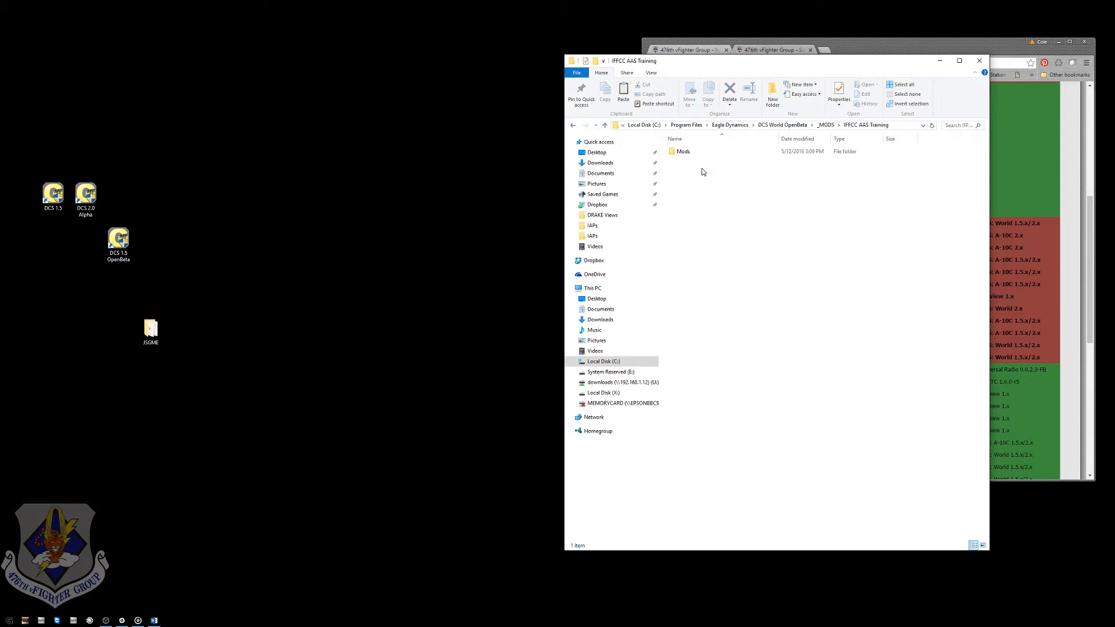
double_click(681, 151)
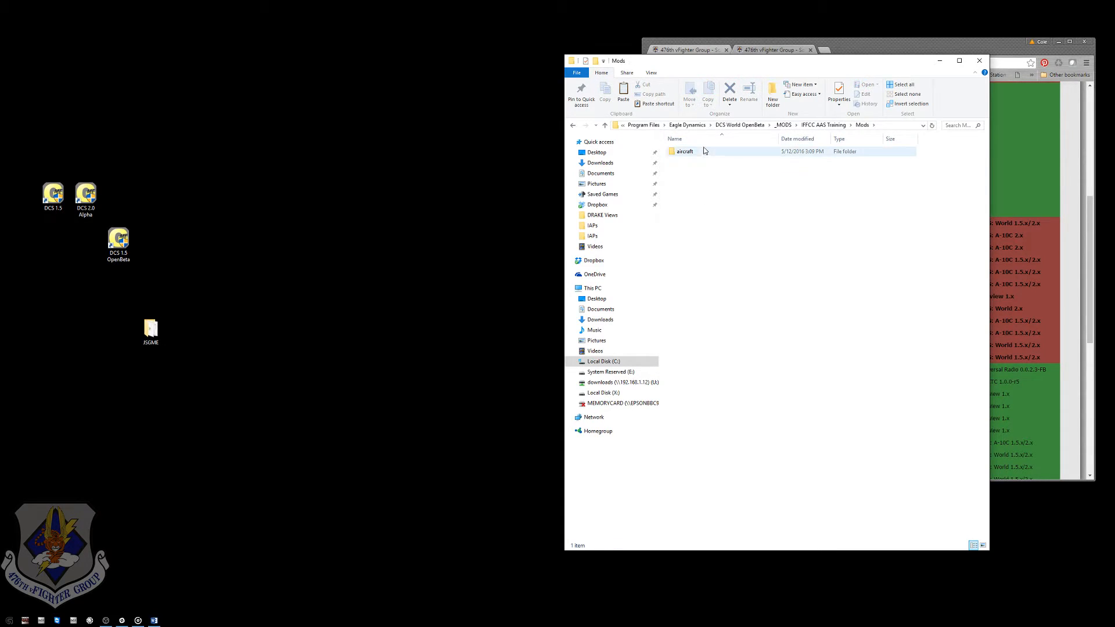
click(684, 151)
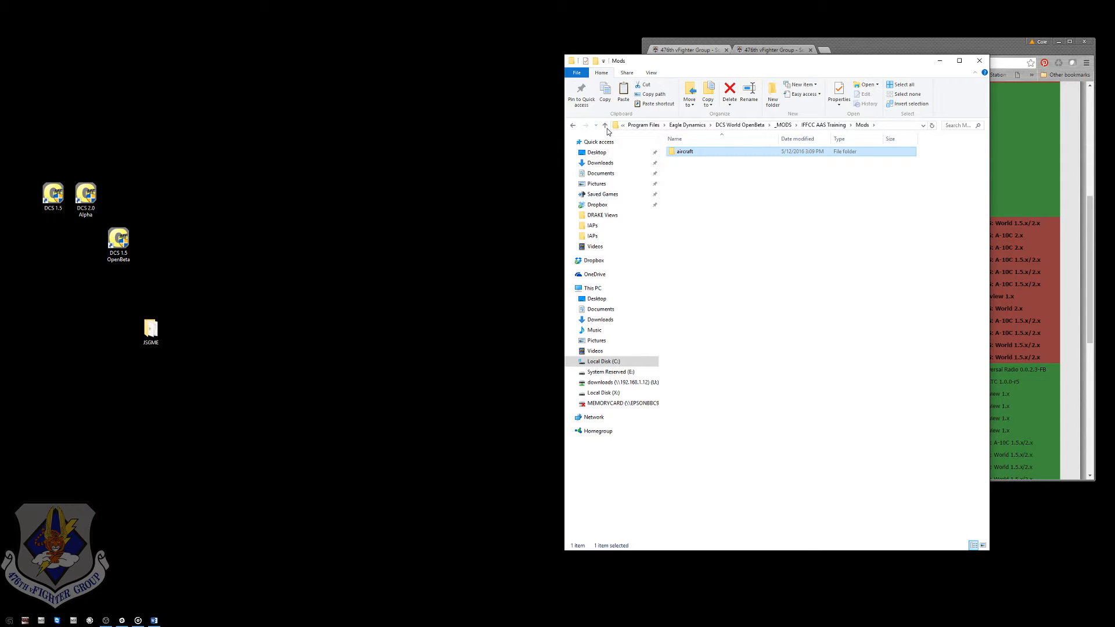
click(605, 126)
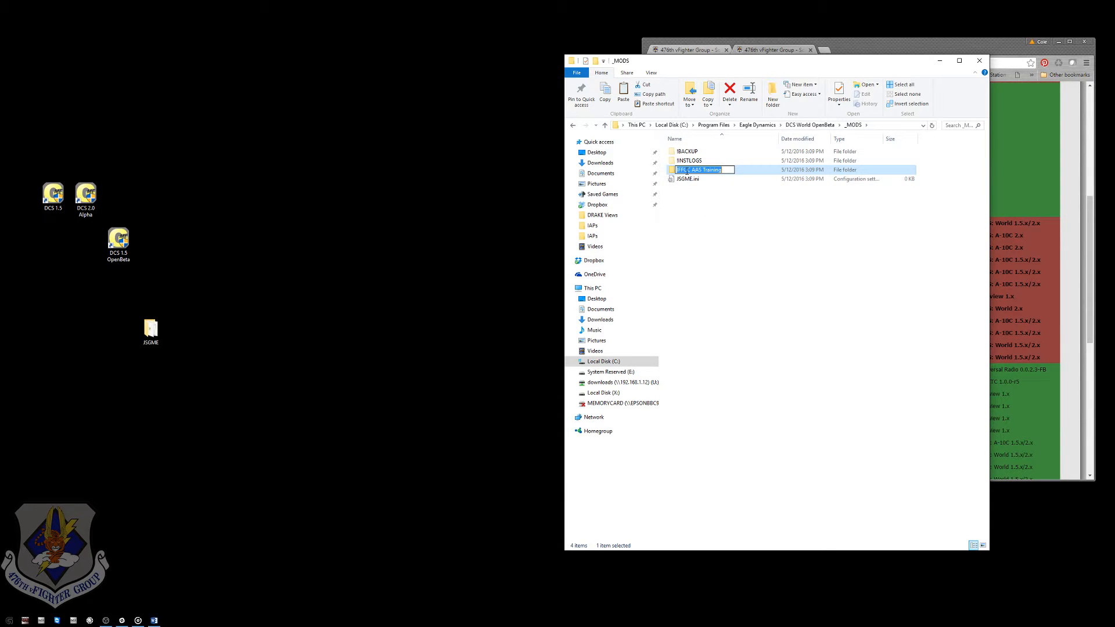
key(Return)
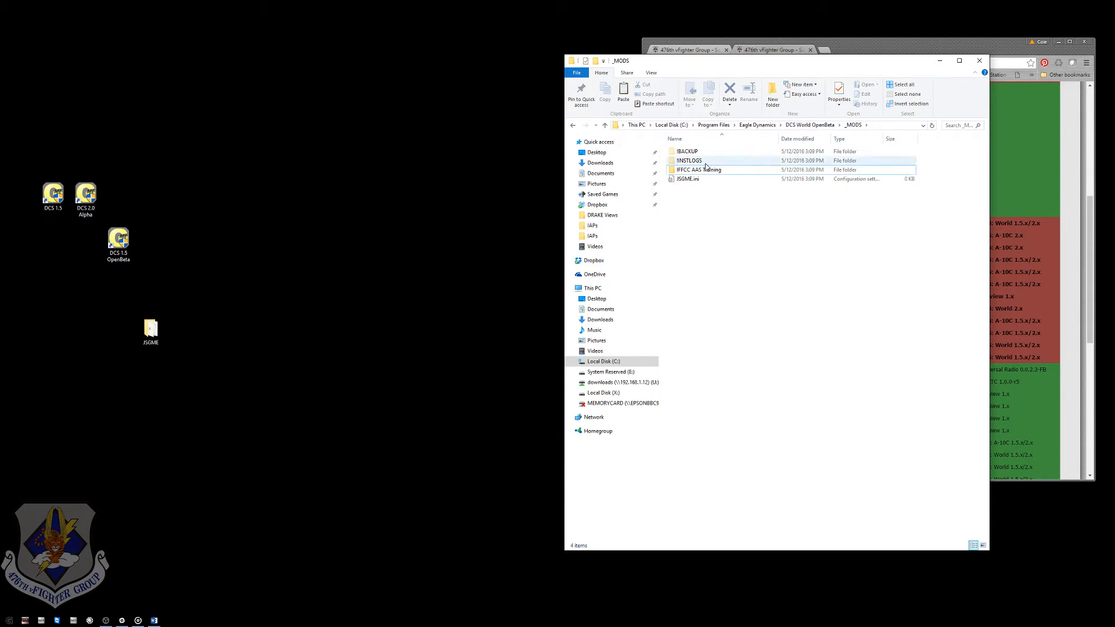
double_click(697, 170)
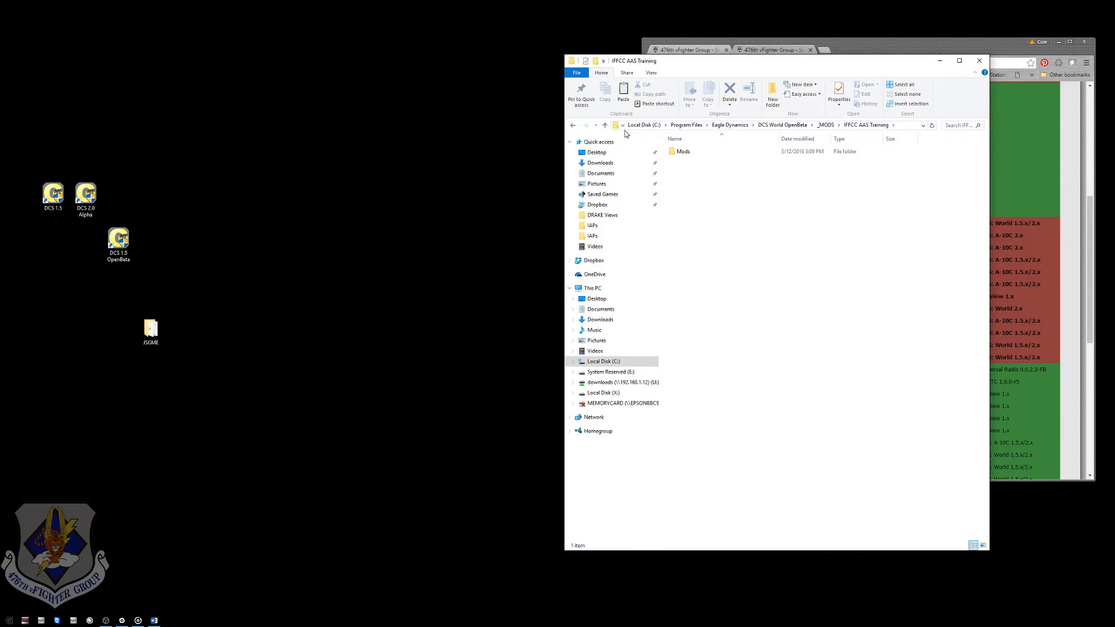
click(605, 126)
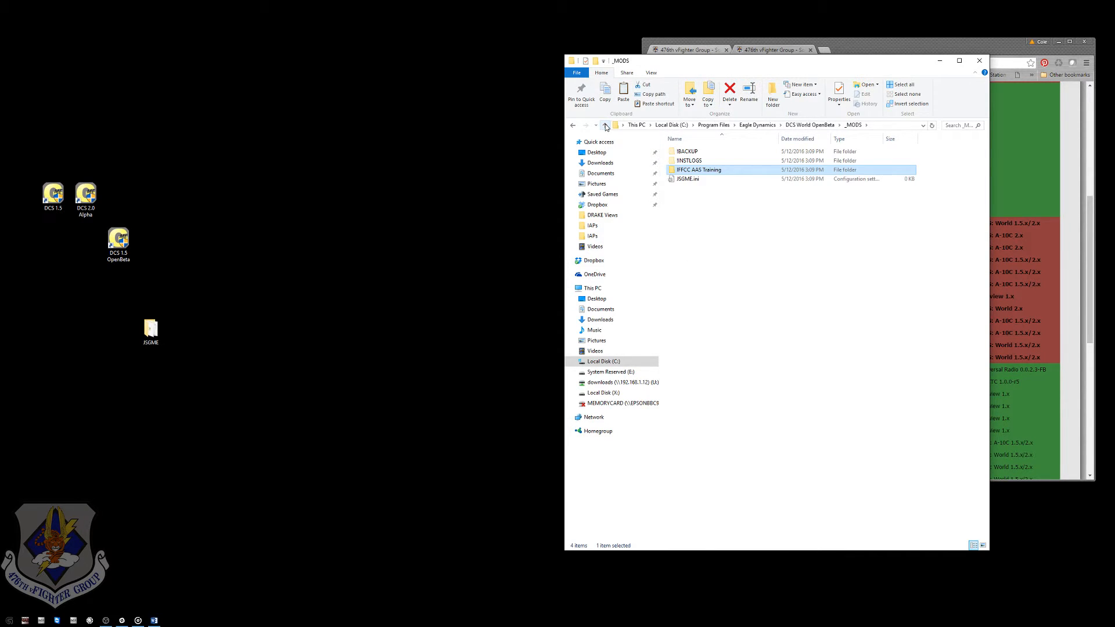
mouse_move(687, 169)
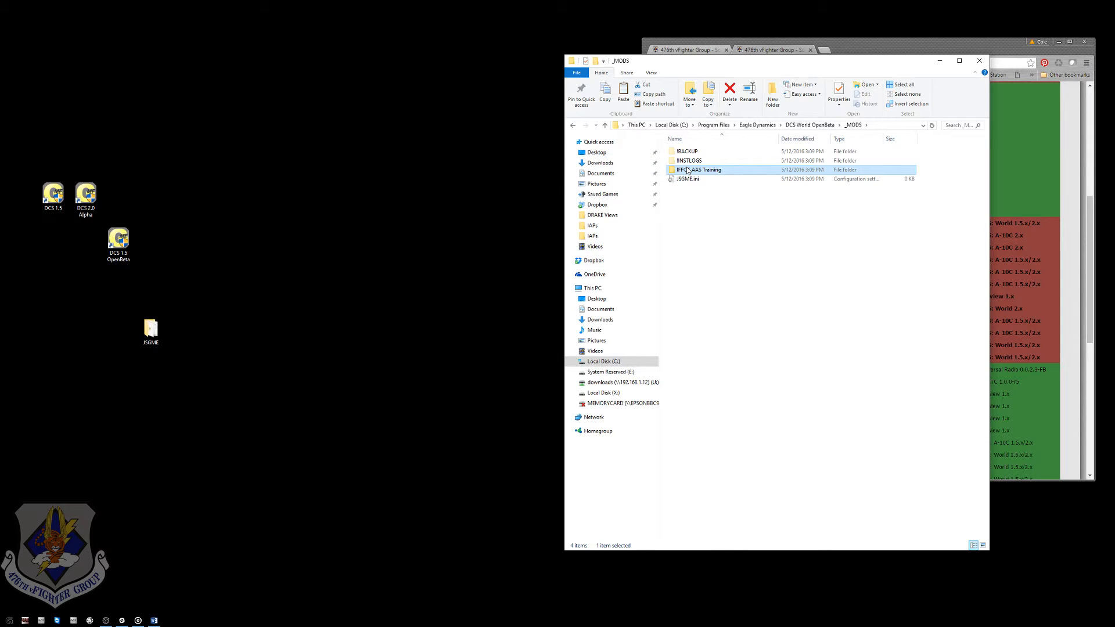
mouse_move(697, 169)
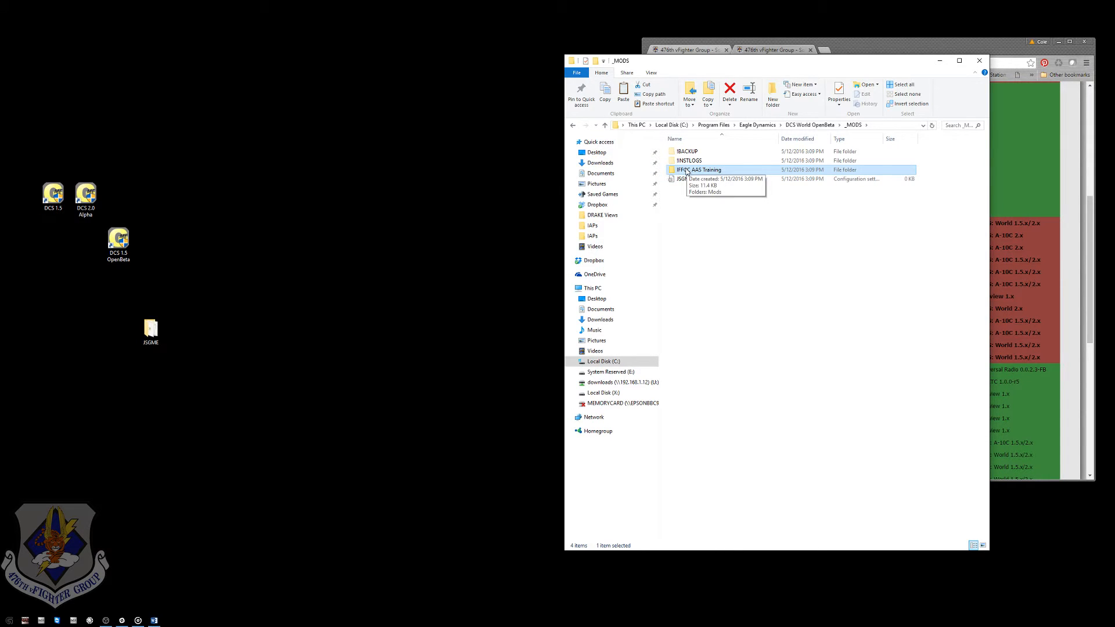
mouse_move(889, 75)
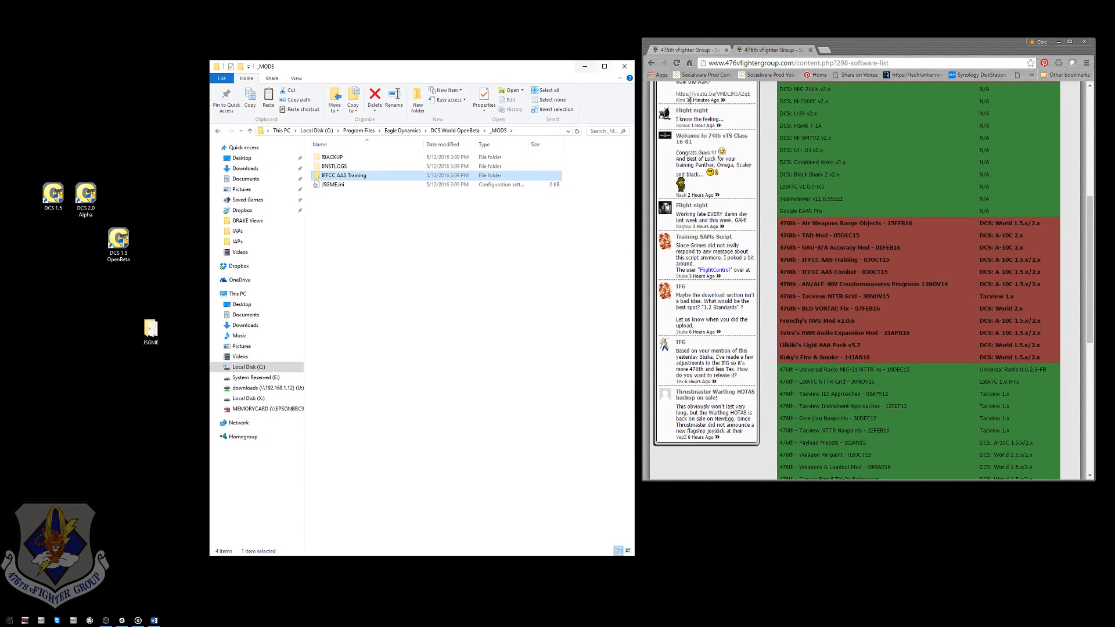
mouse_move(825, 223)
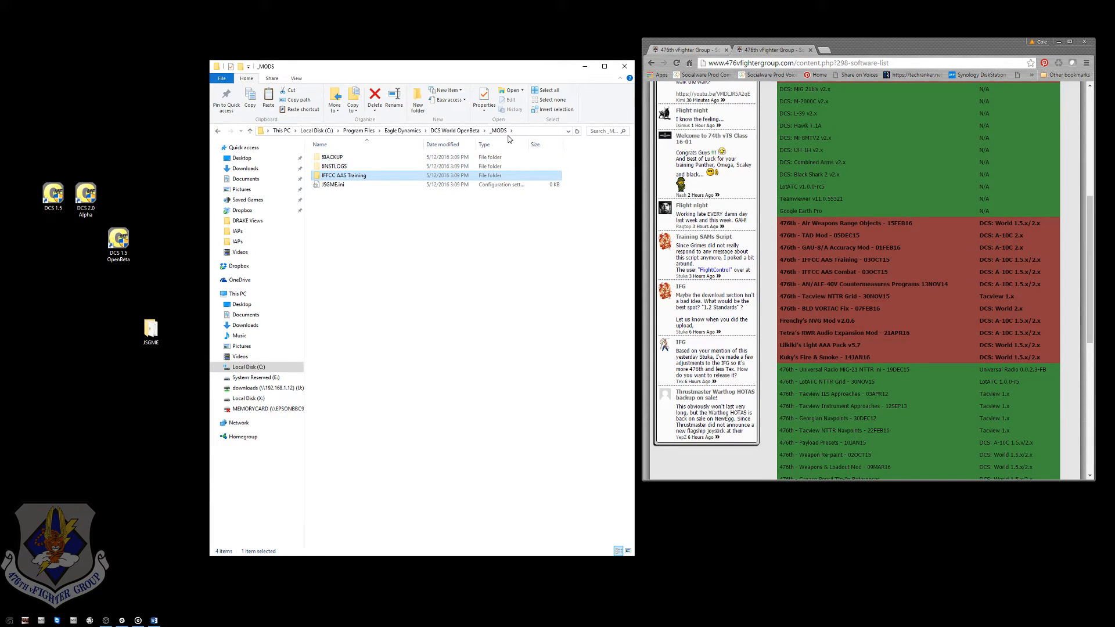
mouse_move(480, 258)
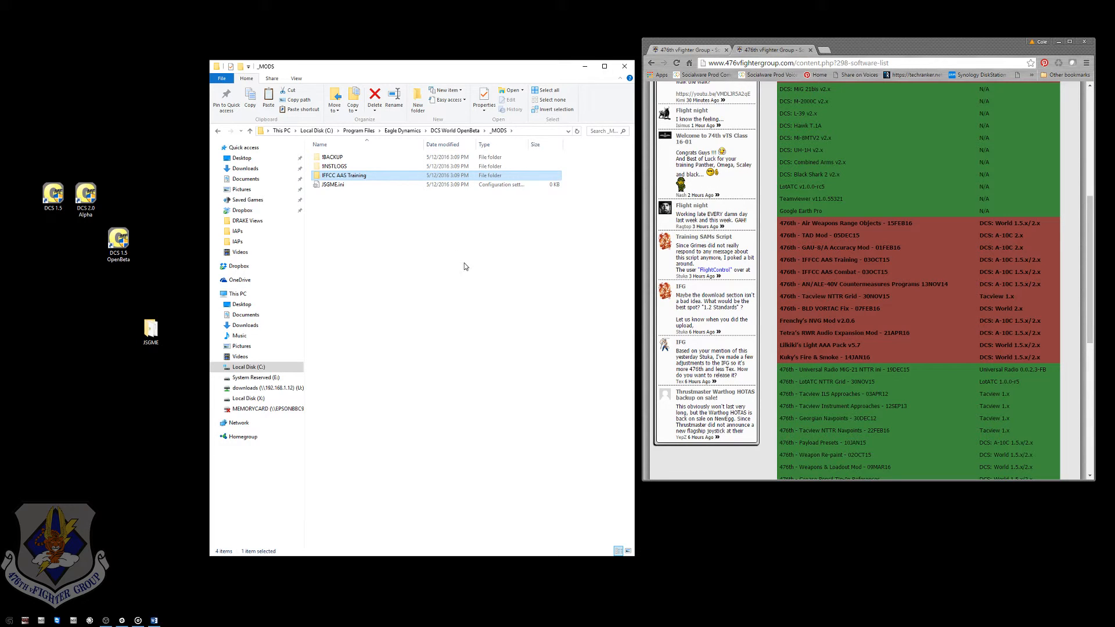
mouse_move(418, 540)
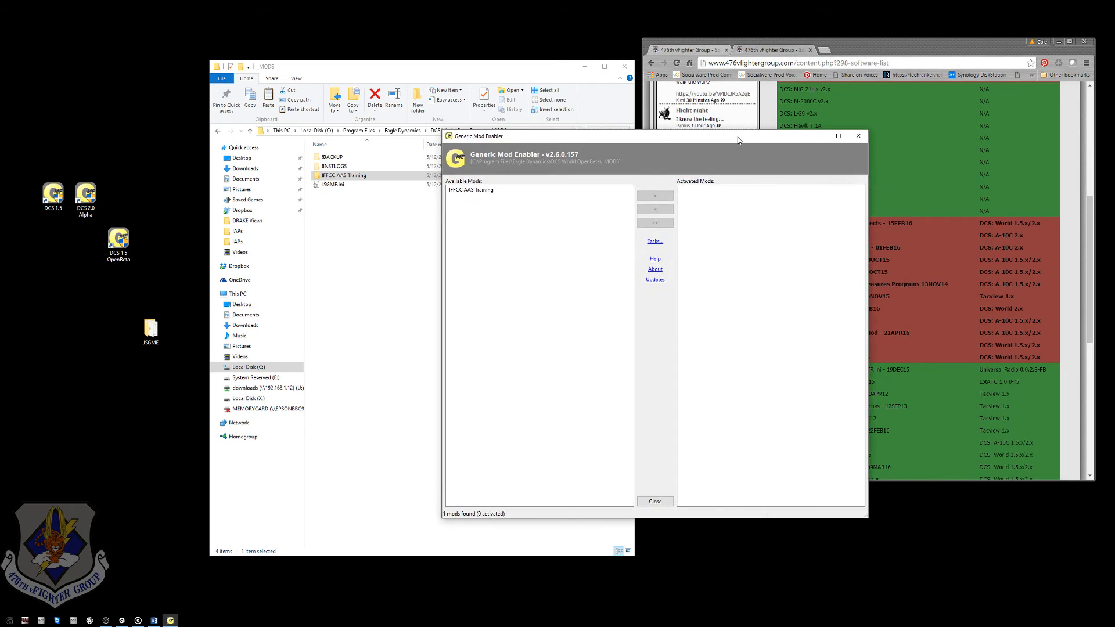
mouse_move(706, 197)
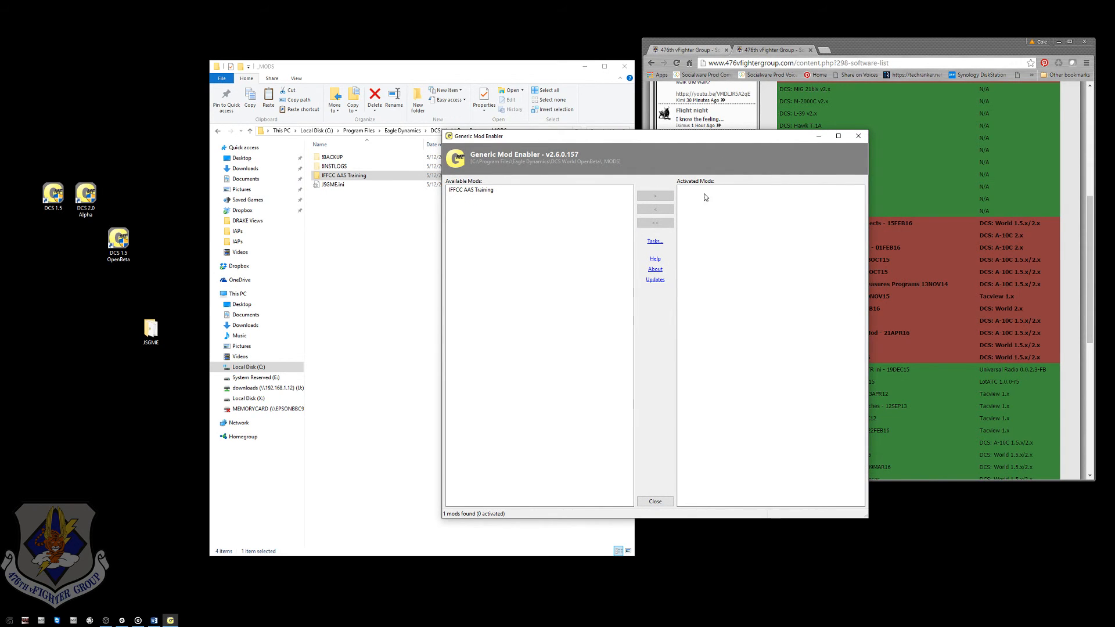
mouse_move(666, 227)
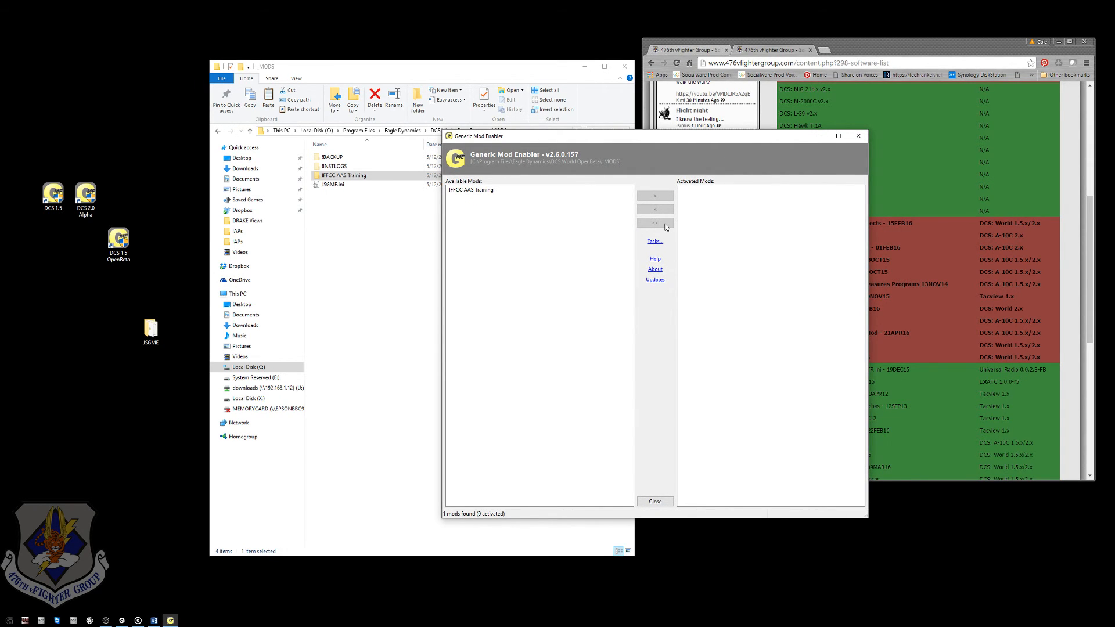
mouse_move(669, 231)
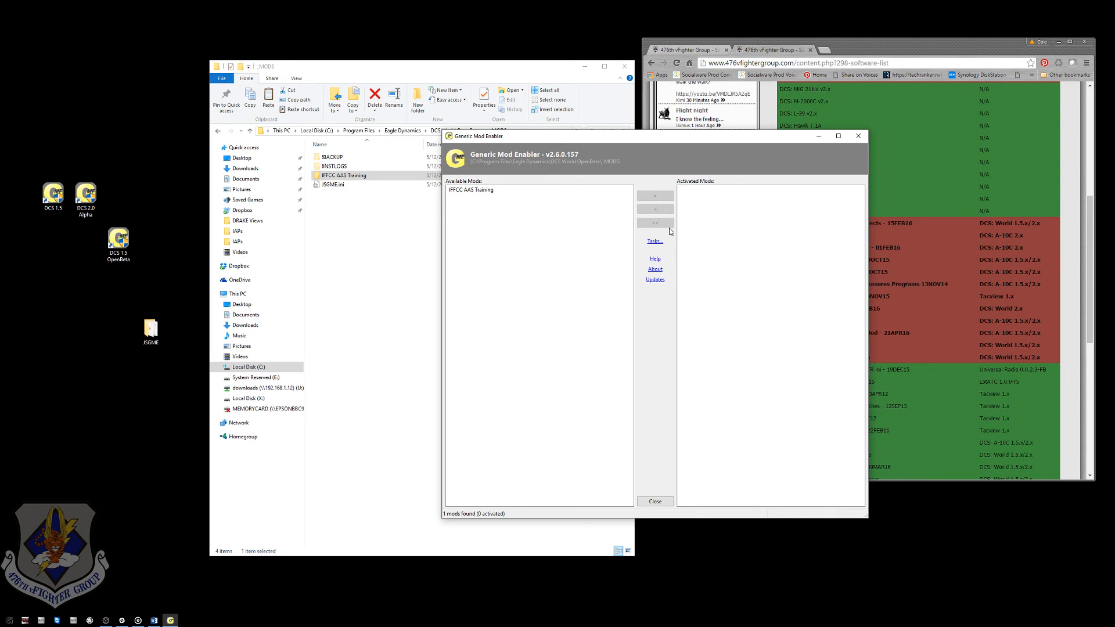
mouse_move(554, 311)
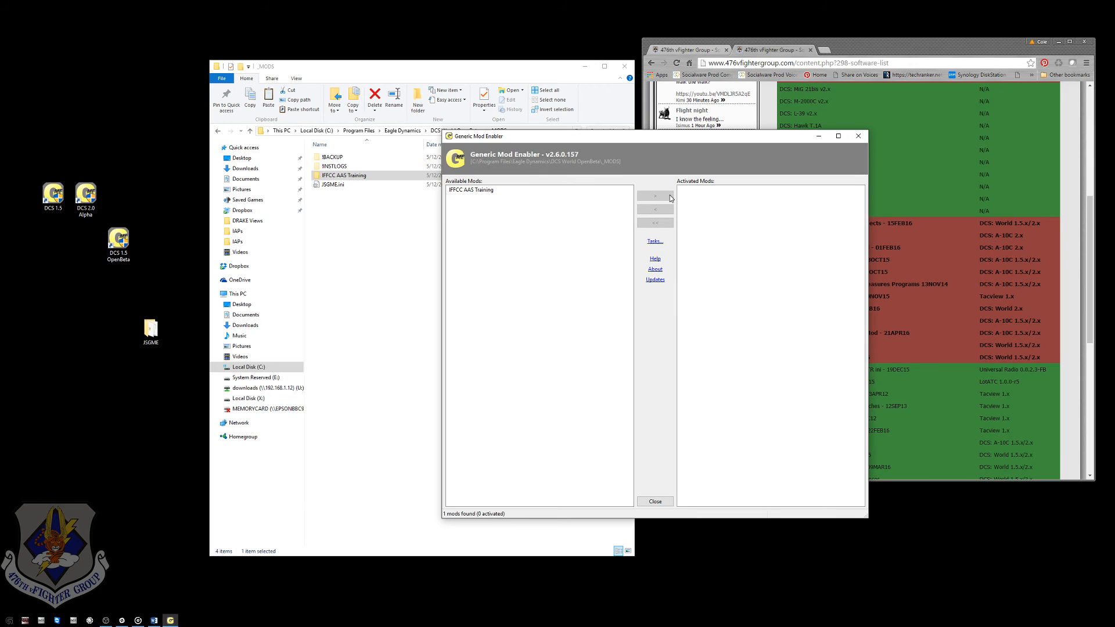
mouse_move(666, 219)
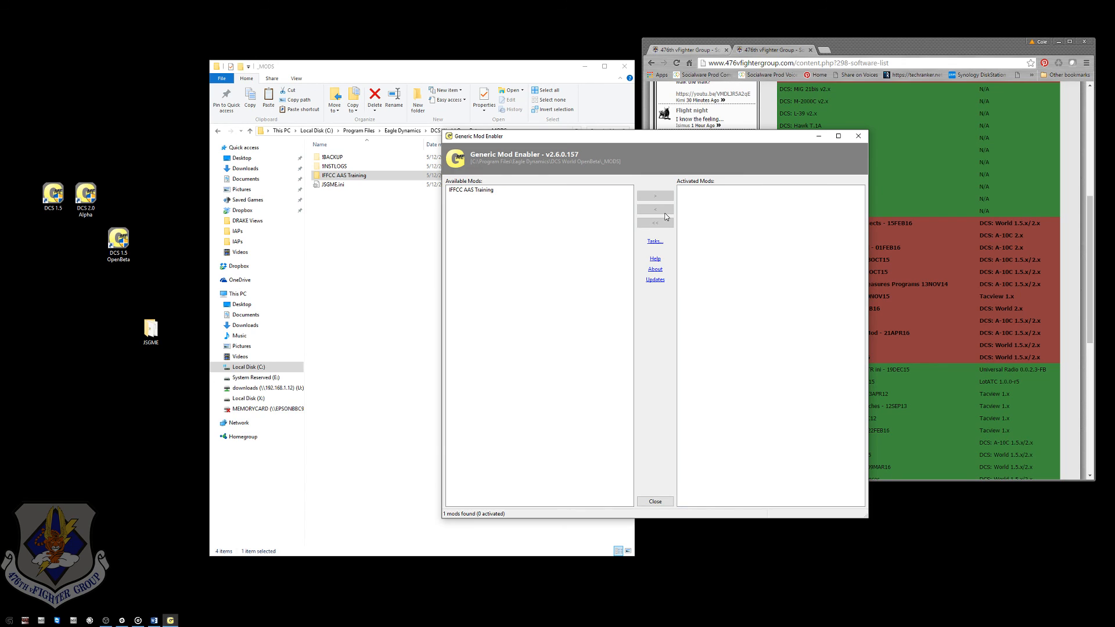
mouse_move(680, 262)
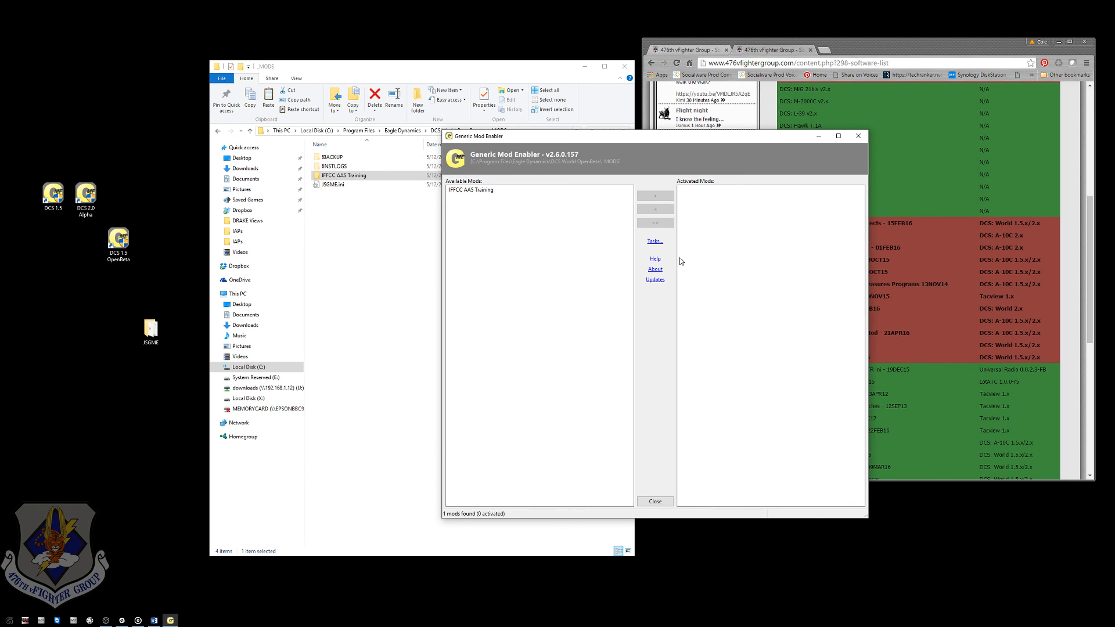
mouse_move(691, 268)
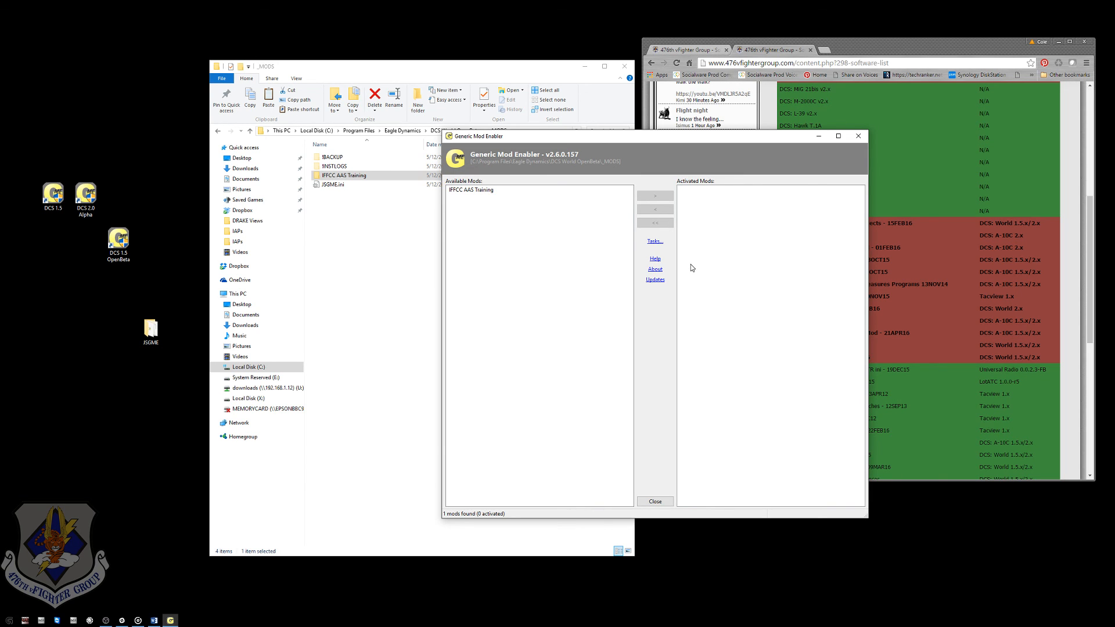